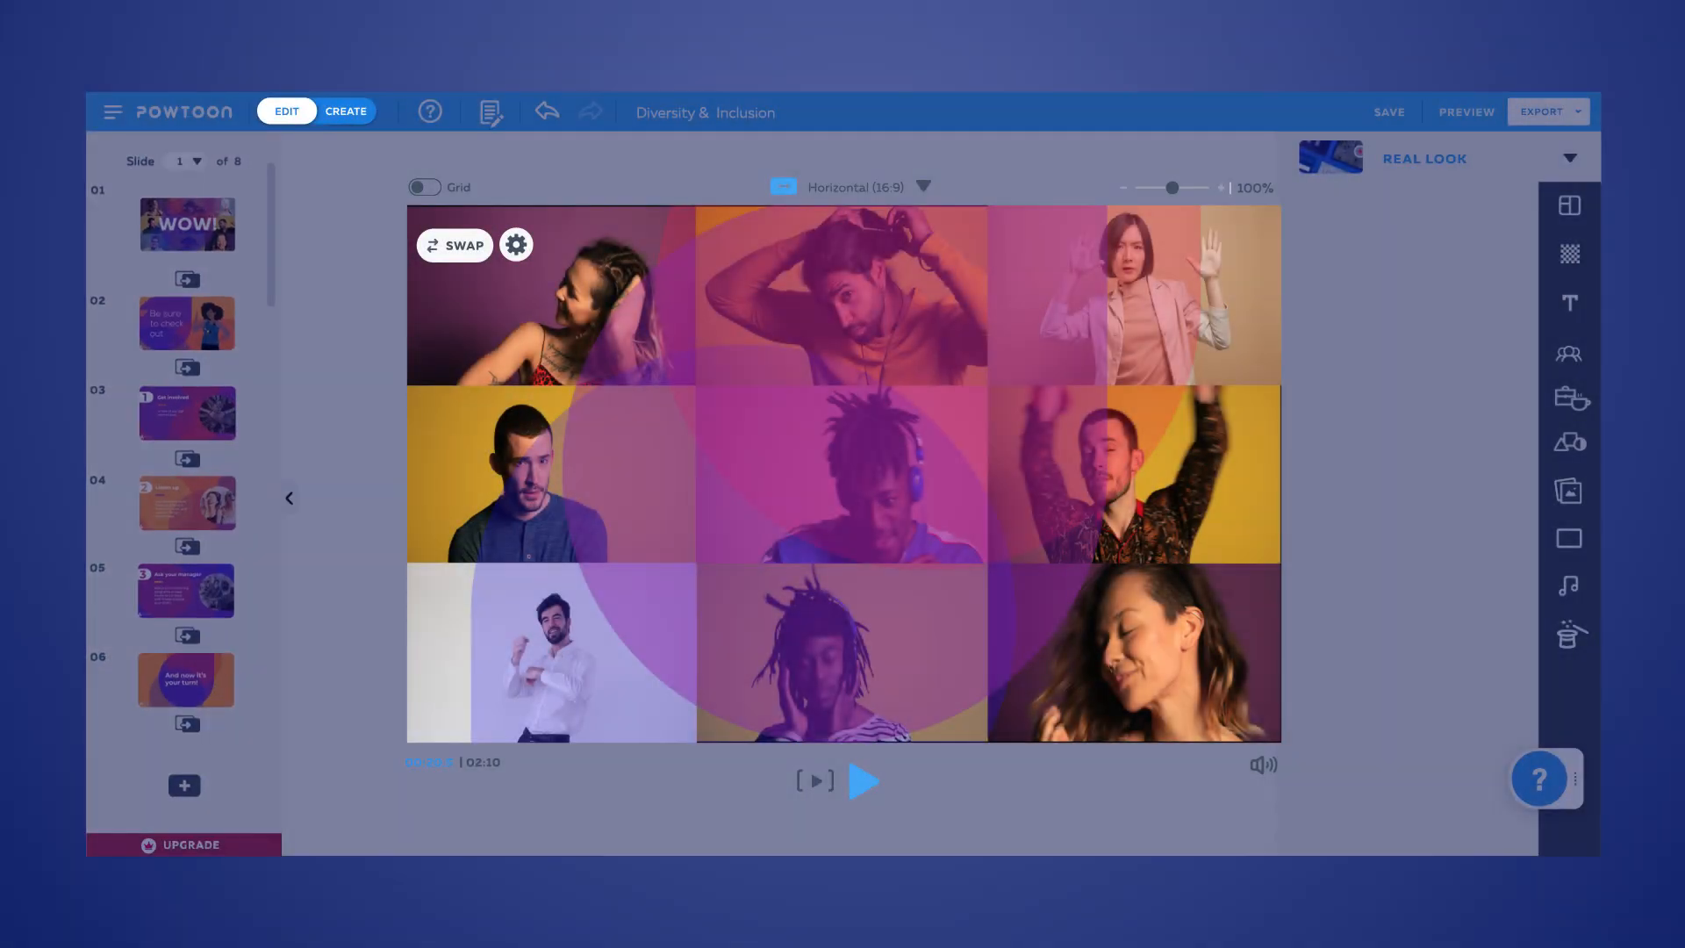
Swap the solid purple circle for the ring from the Basic Shapes collection
left_click(864, 781)
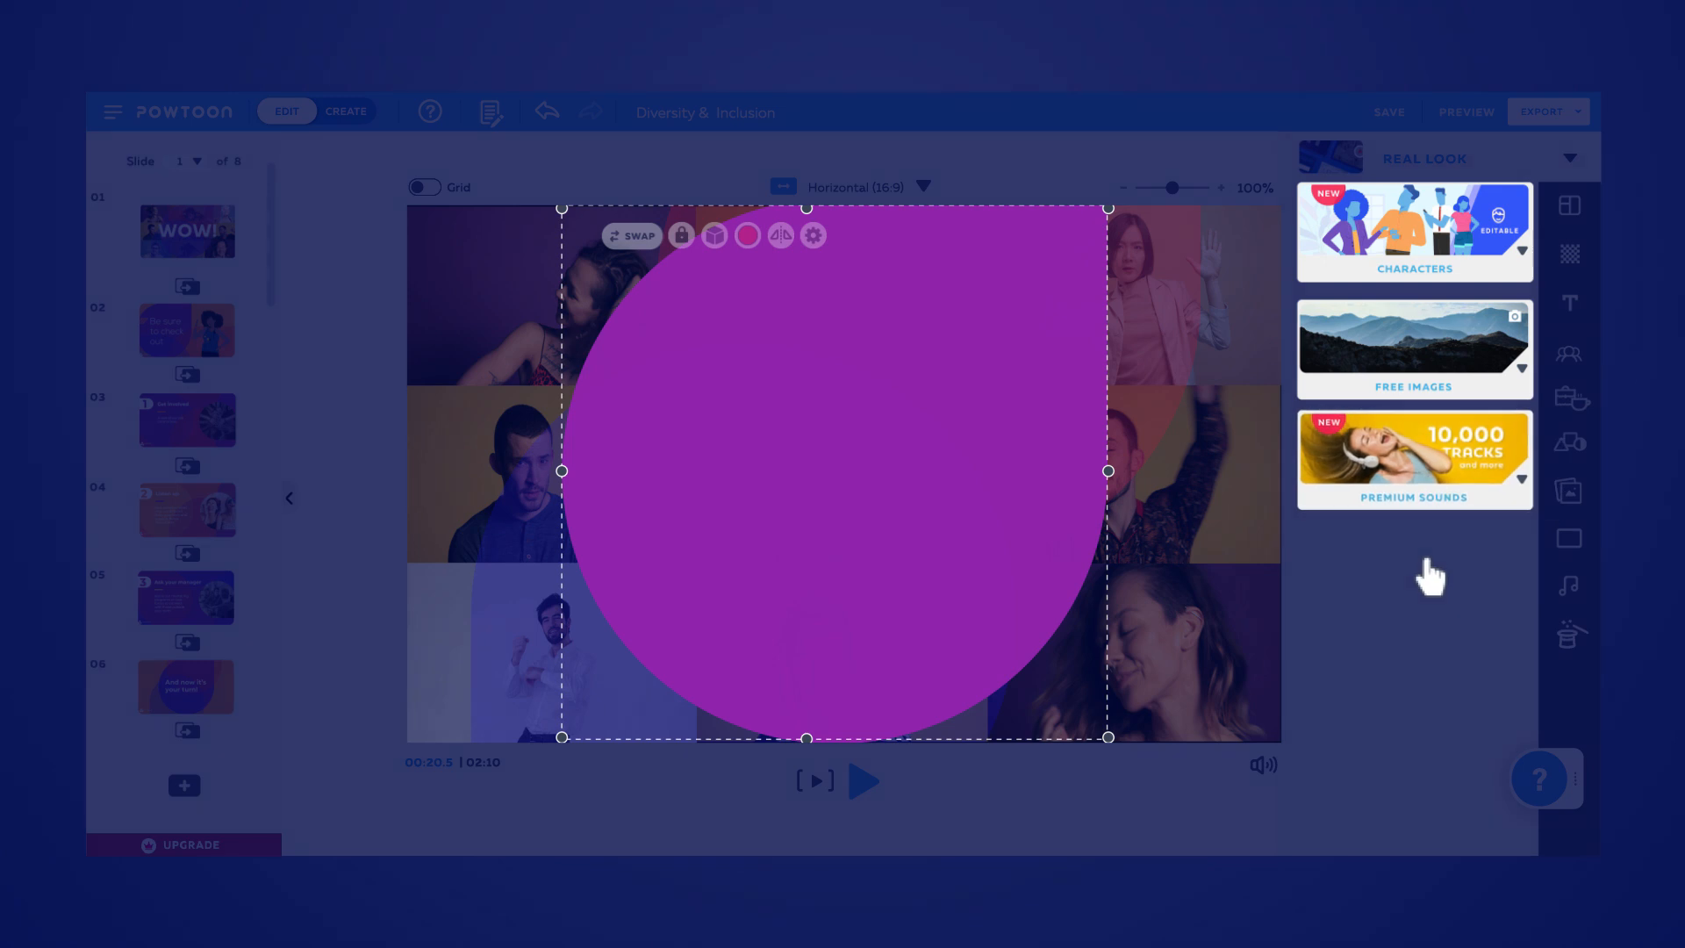
left_click(1413, 414)
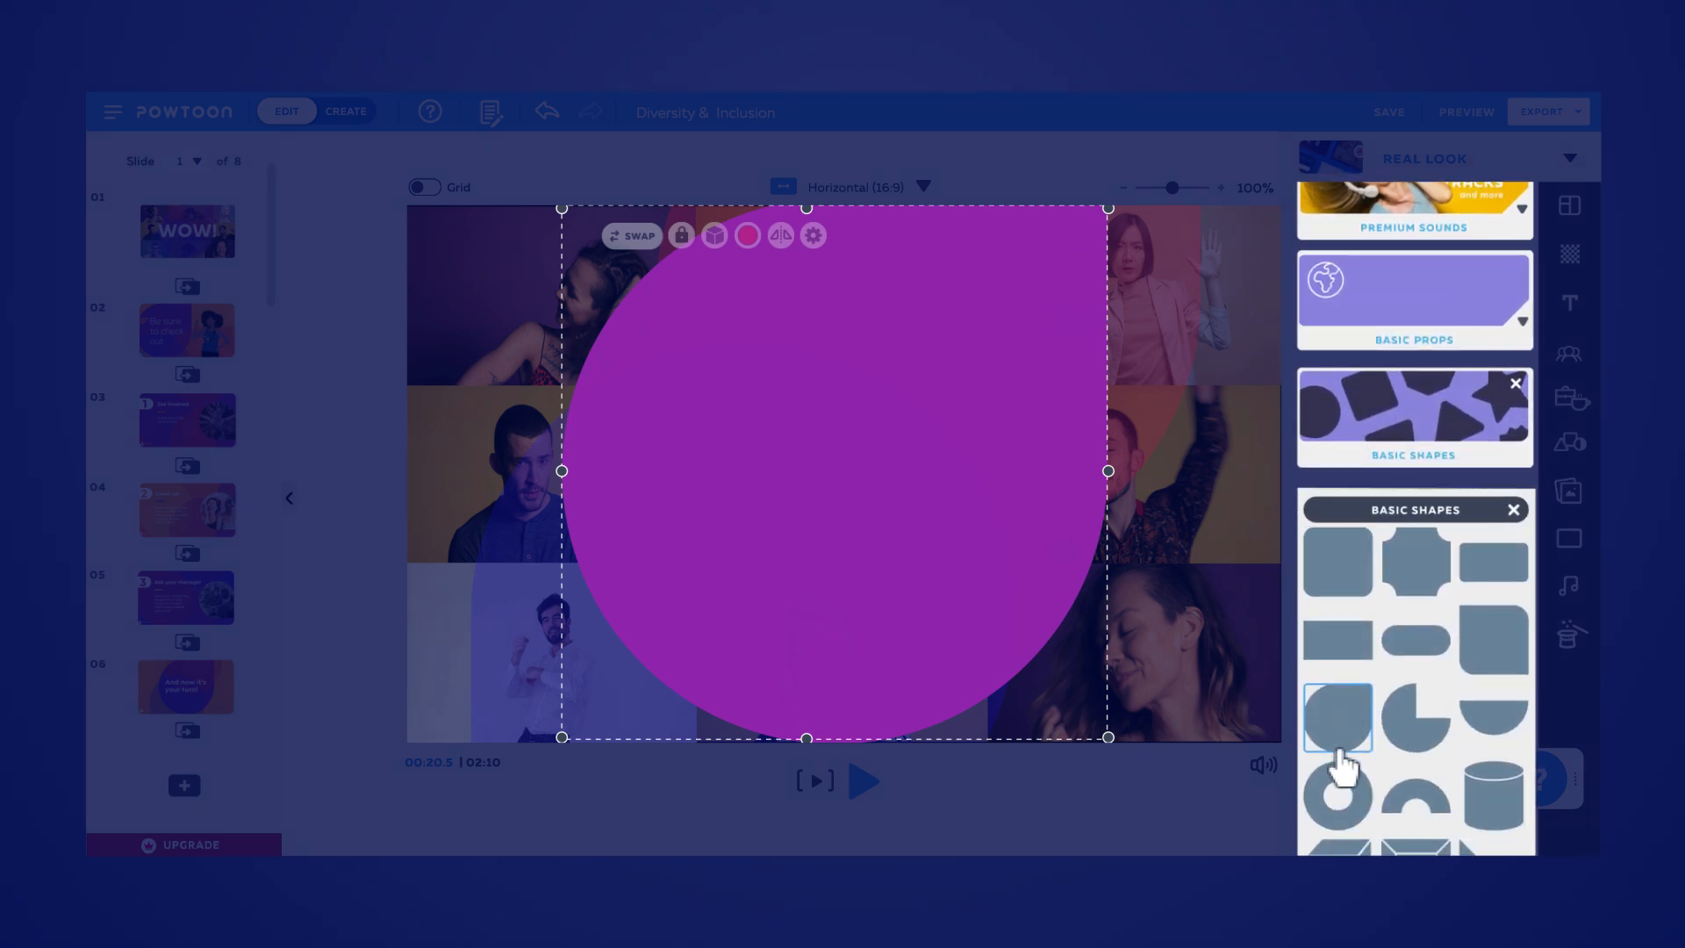
left_click(1337, 720)
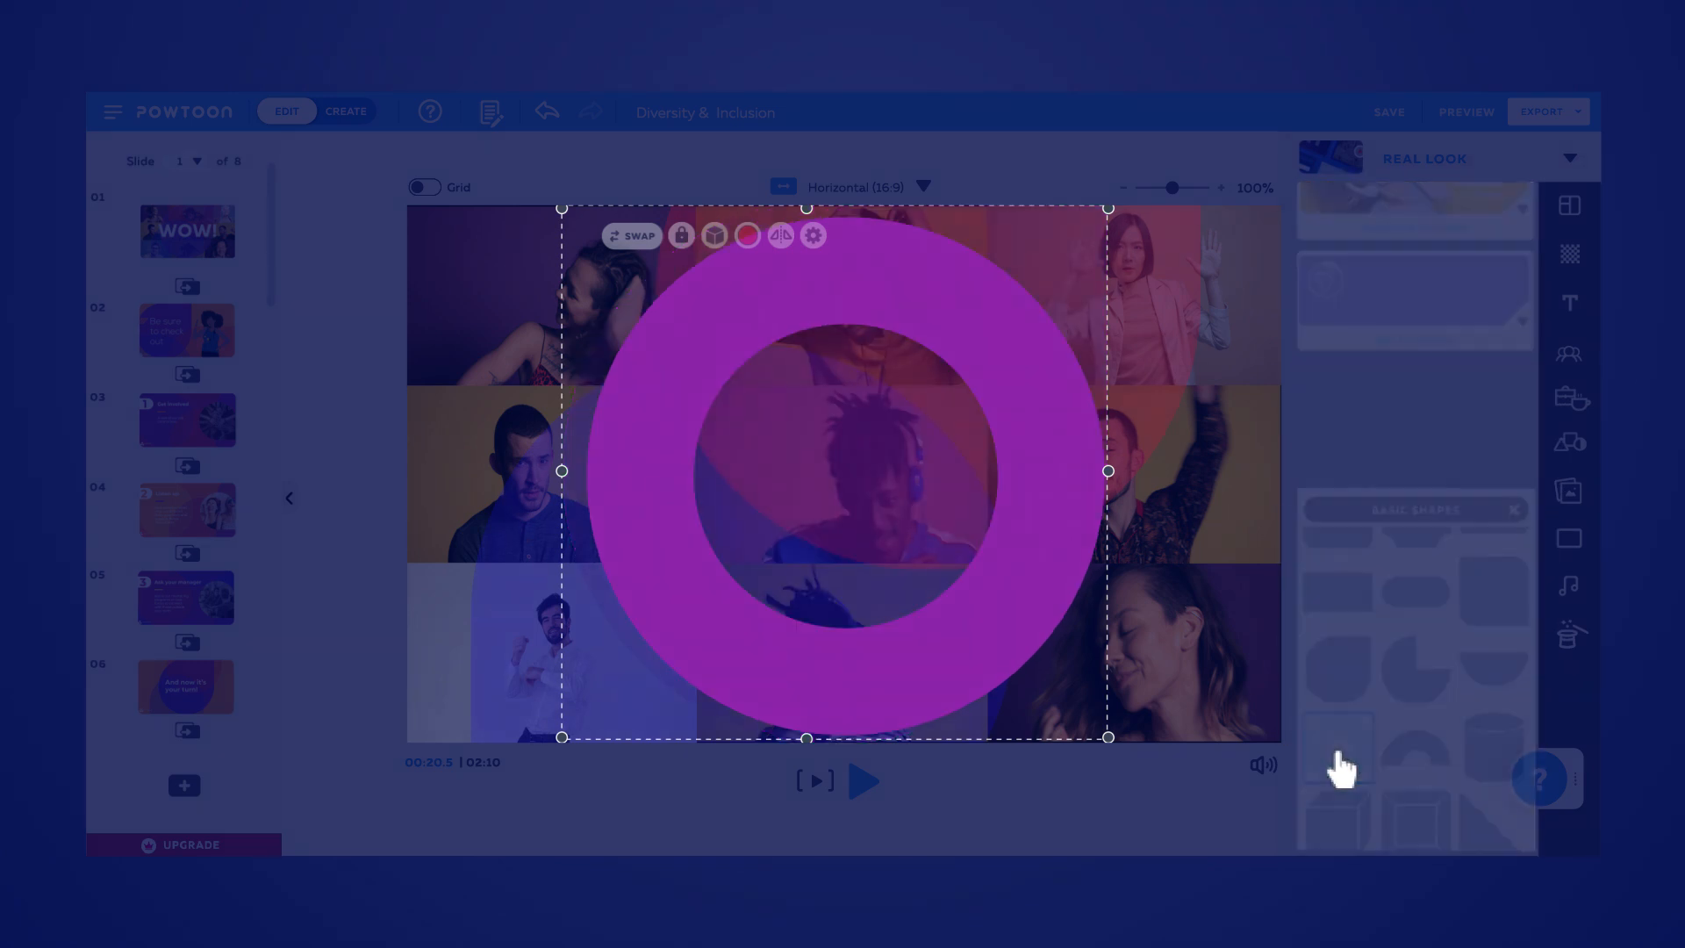
left_click(863, 781)
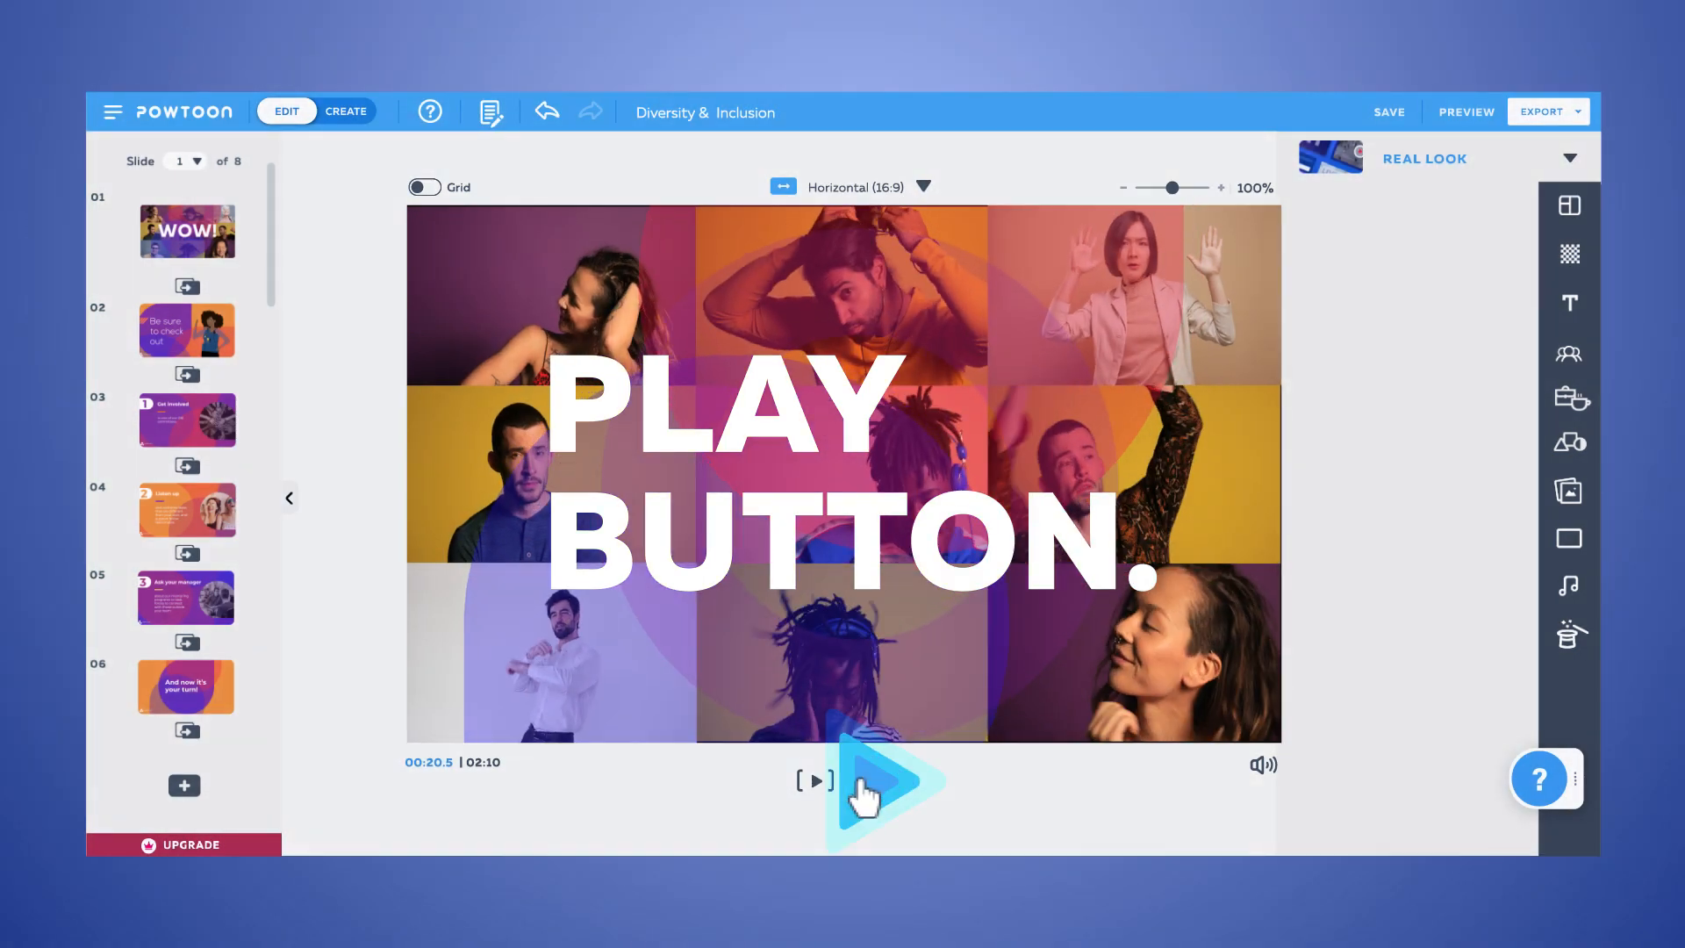
Search the Help Center support articles for 'text' and browse the results
left_click(891, 783)
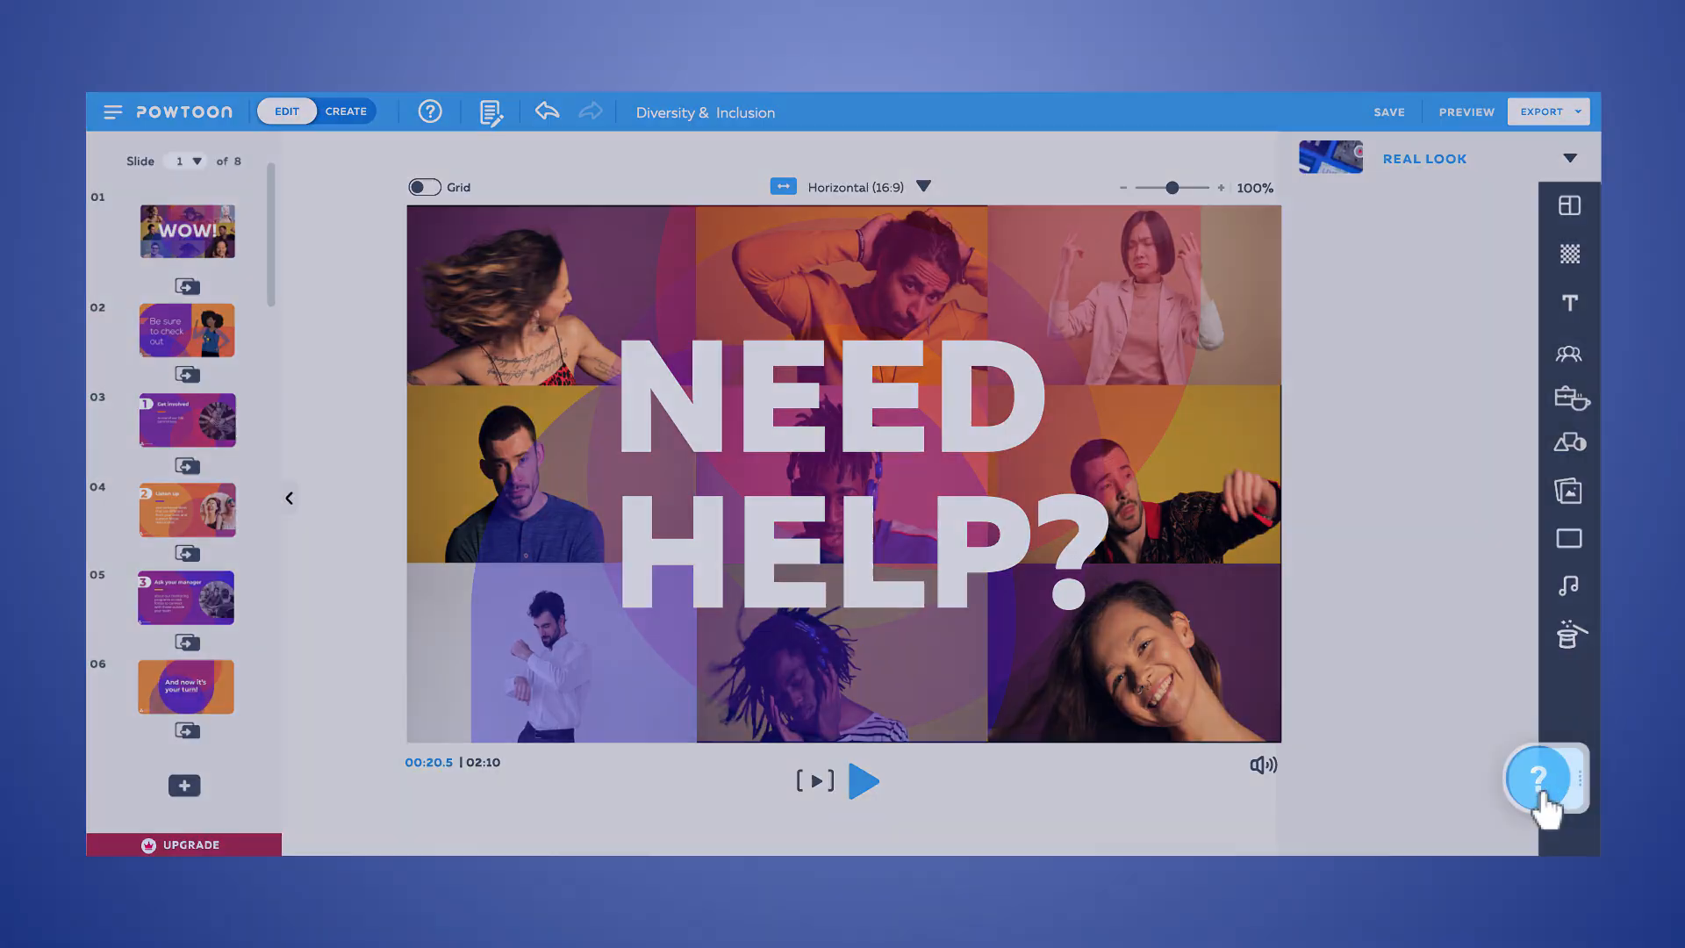
left_click(1538, 779)
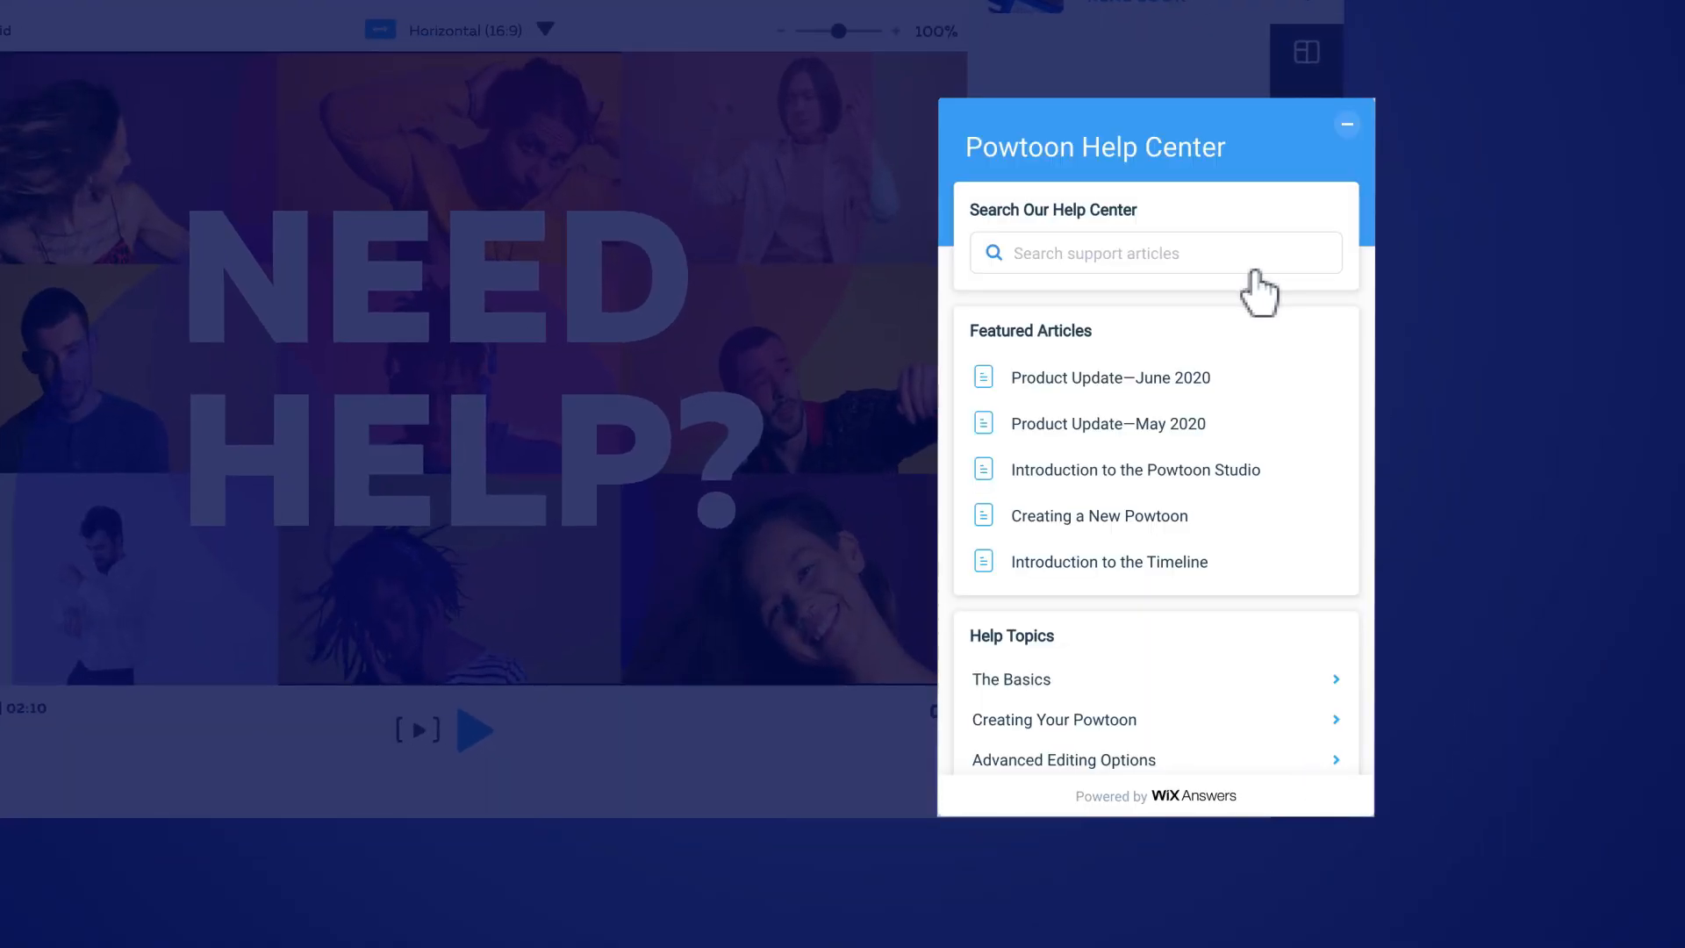
type("te")
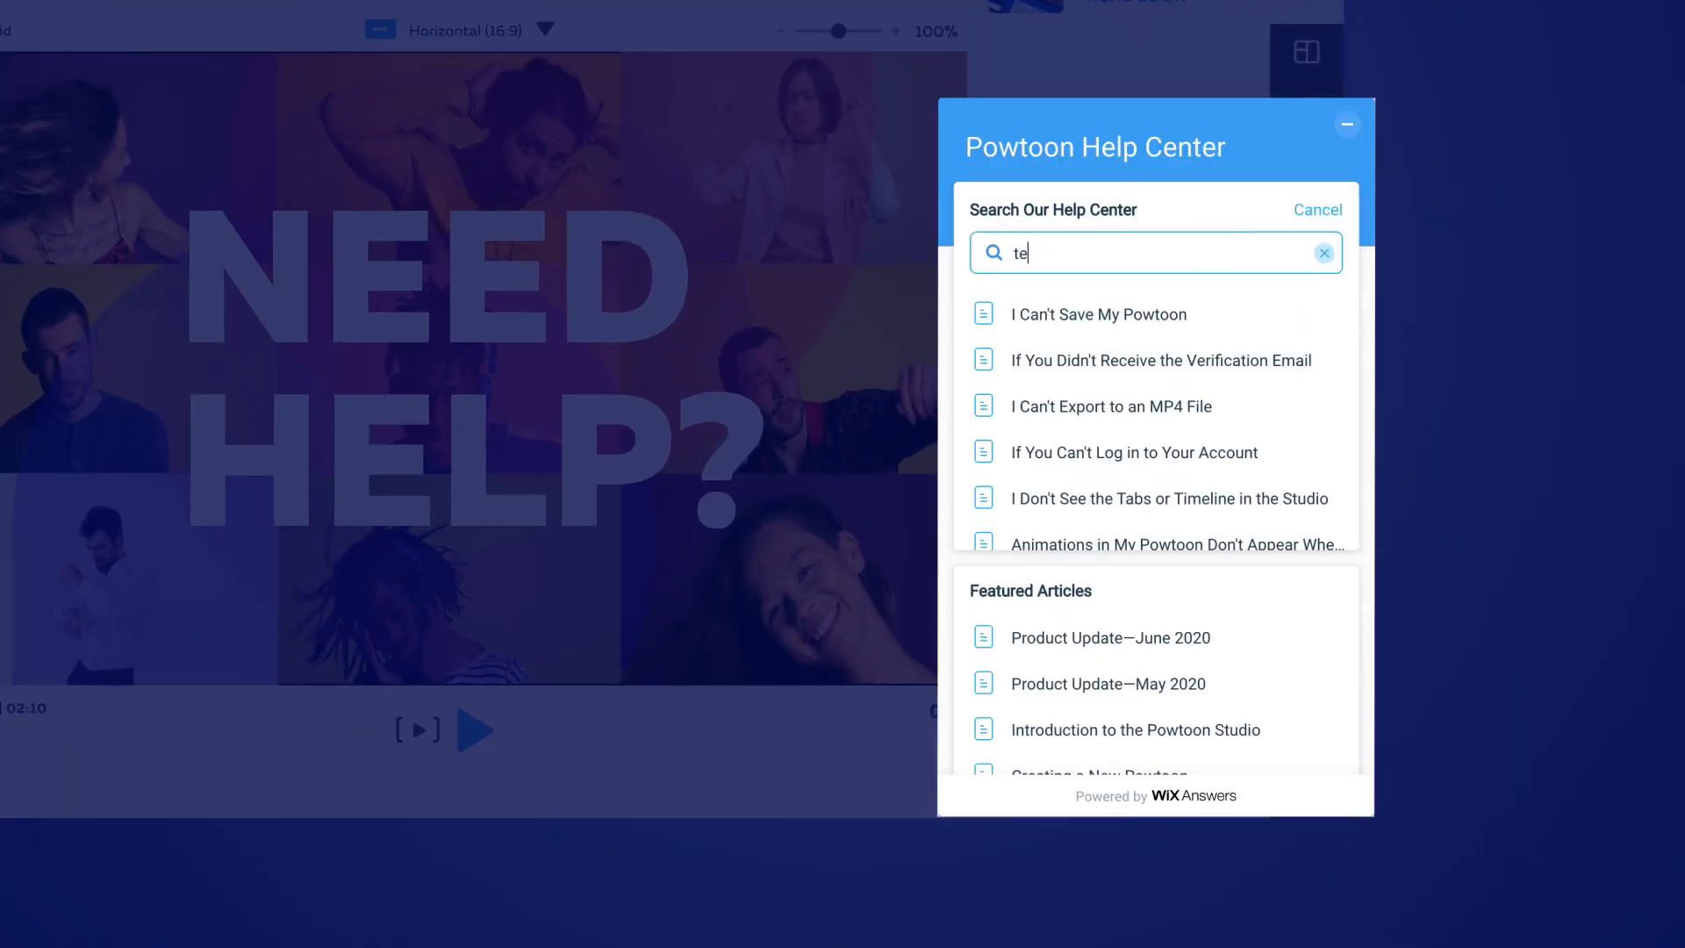
type("xt")
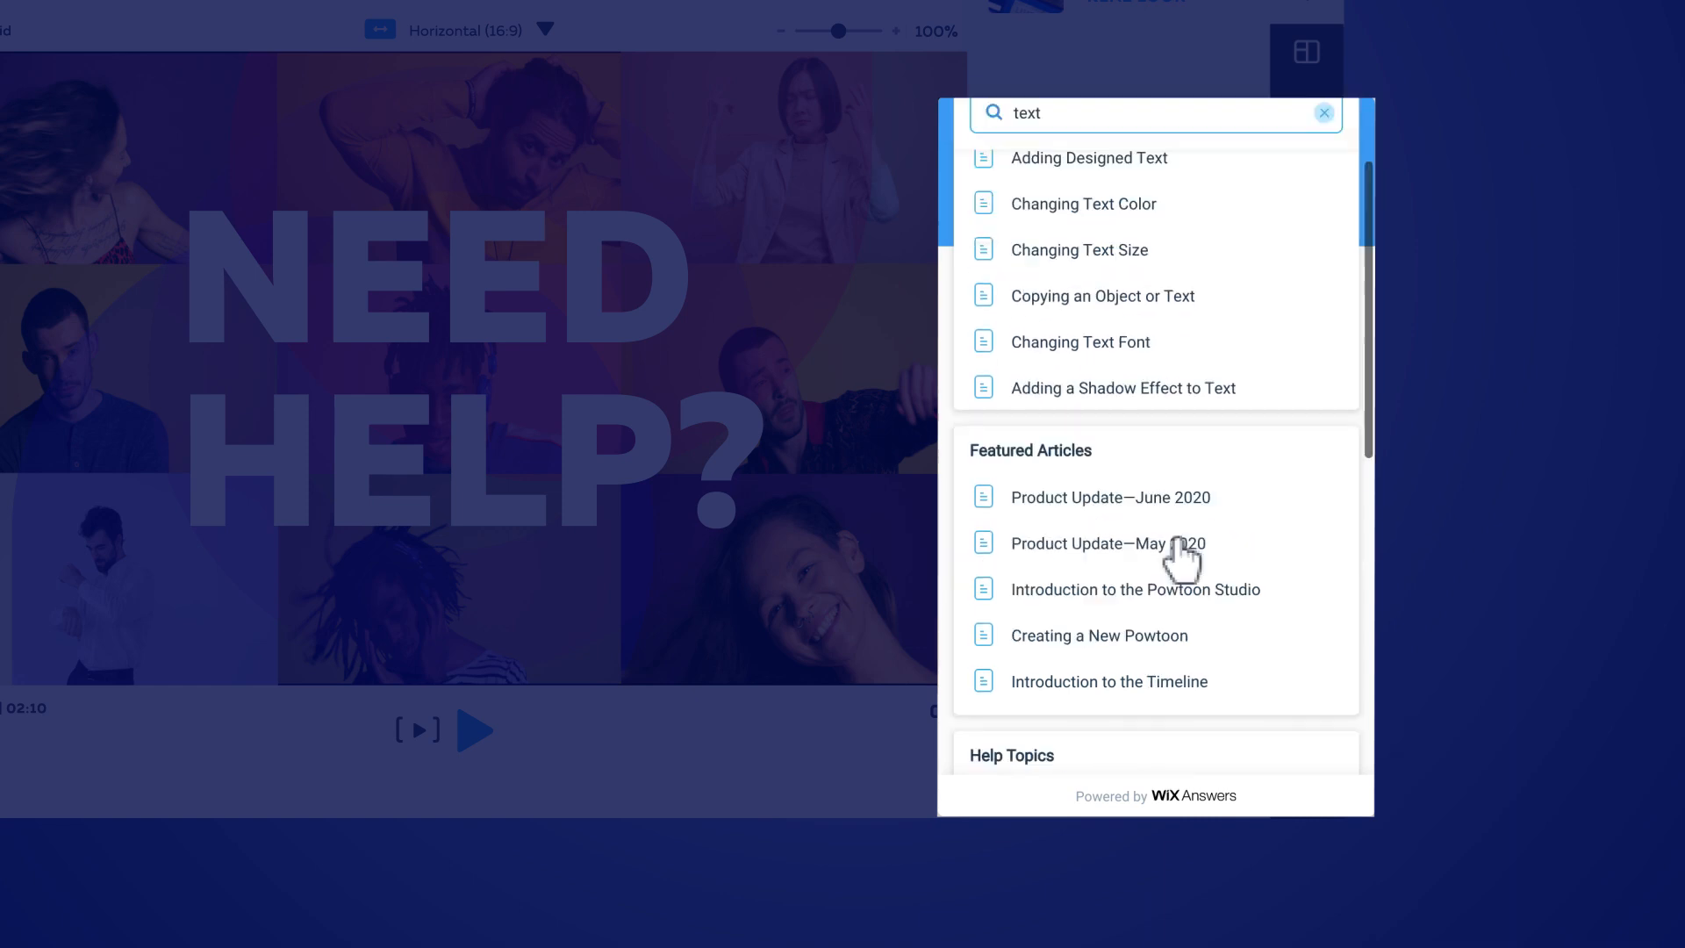
scroll("down", 3)
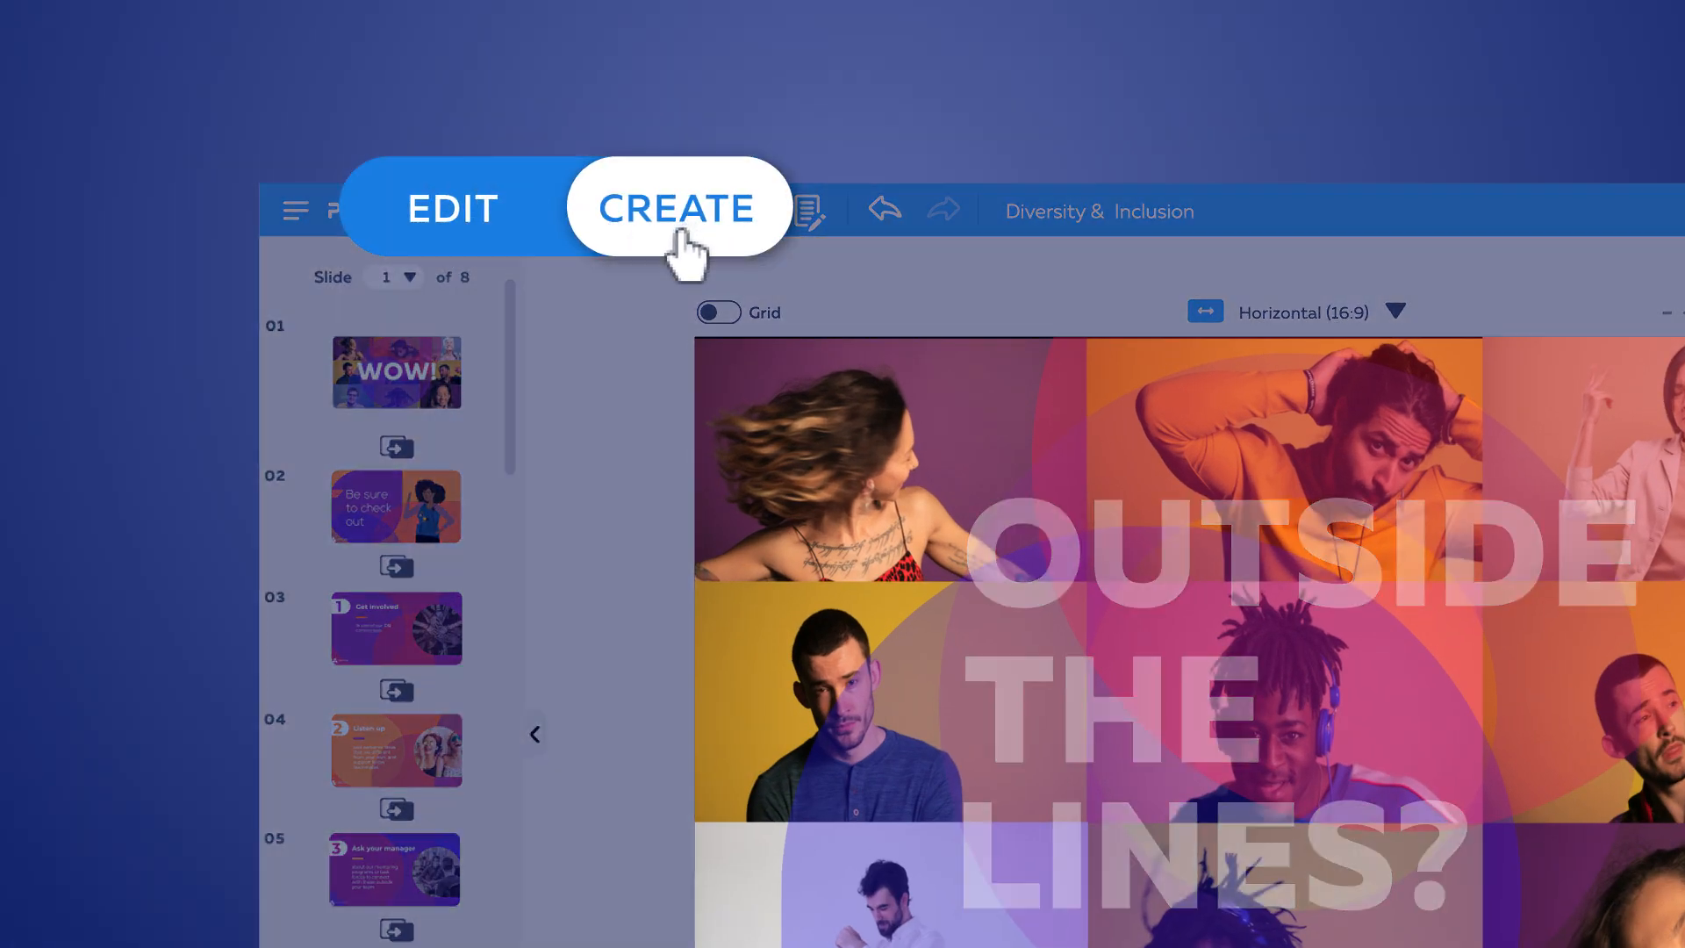
In Create mode, add one second to the slide on the timeline, then remove it again
left_click(674, 209)
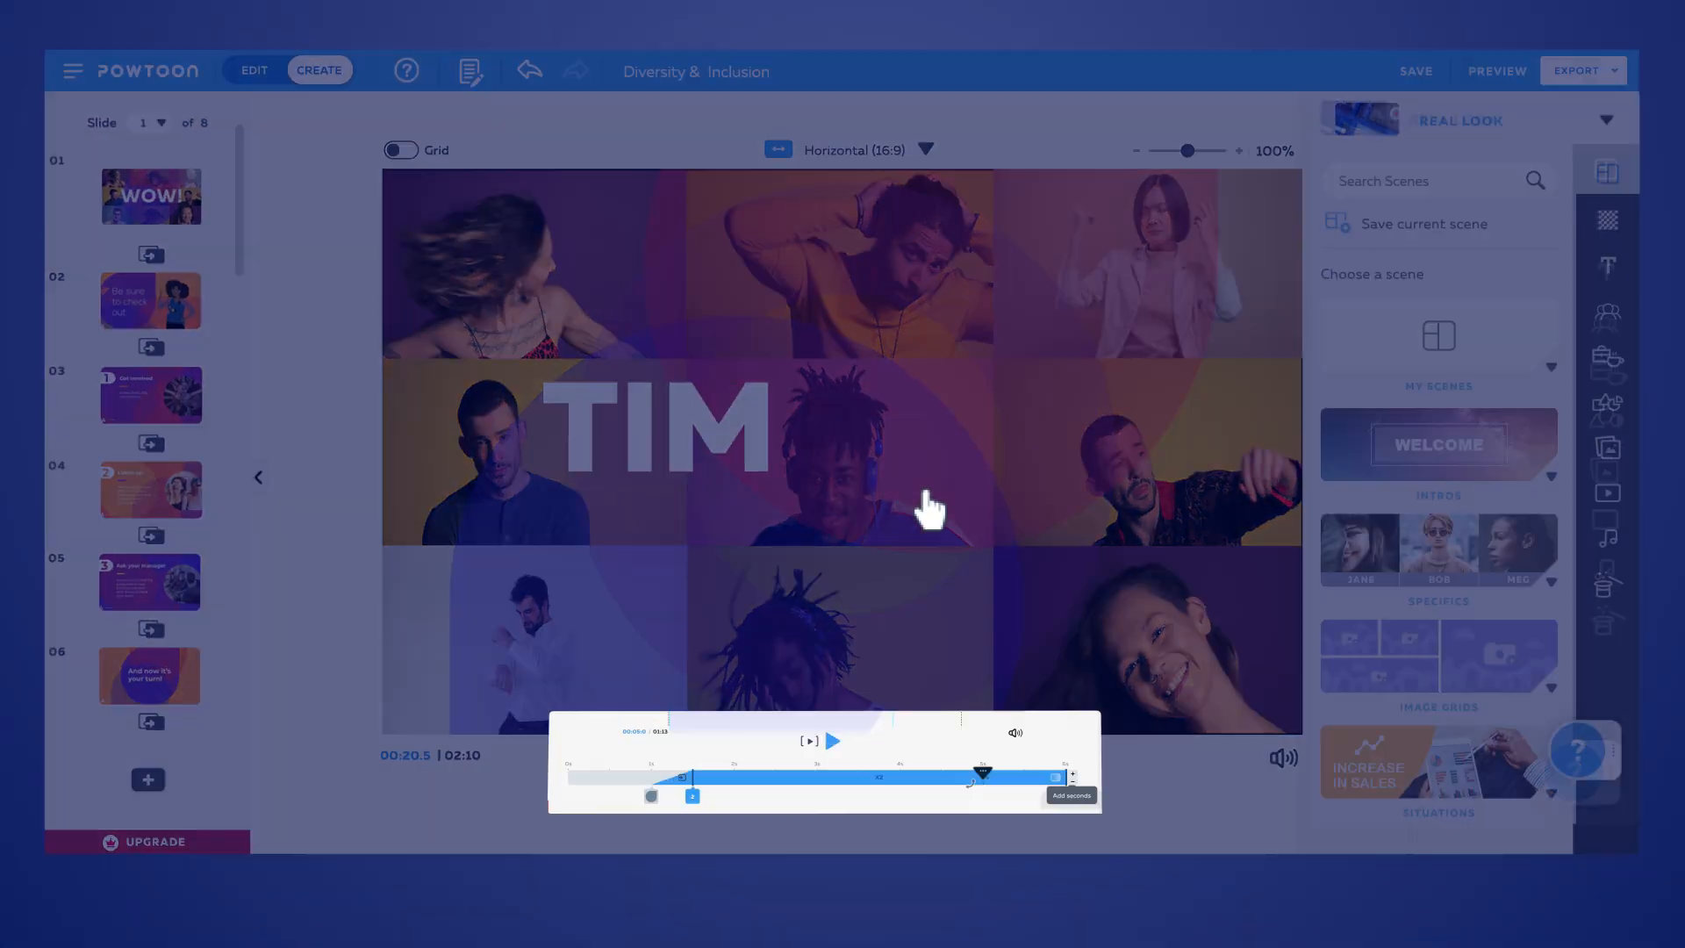
left_click(1070, 795)
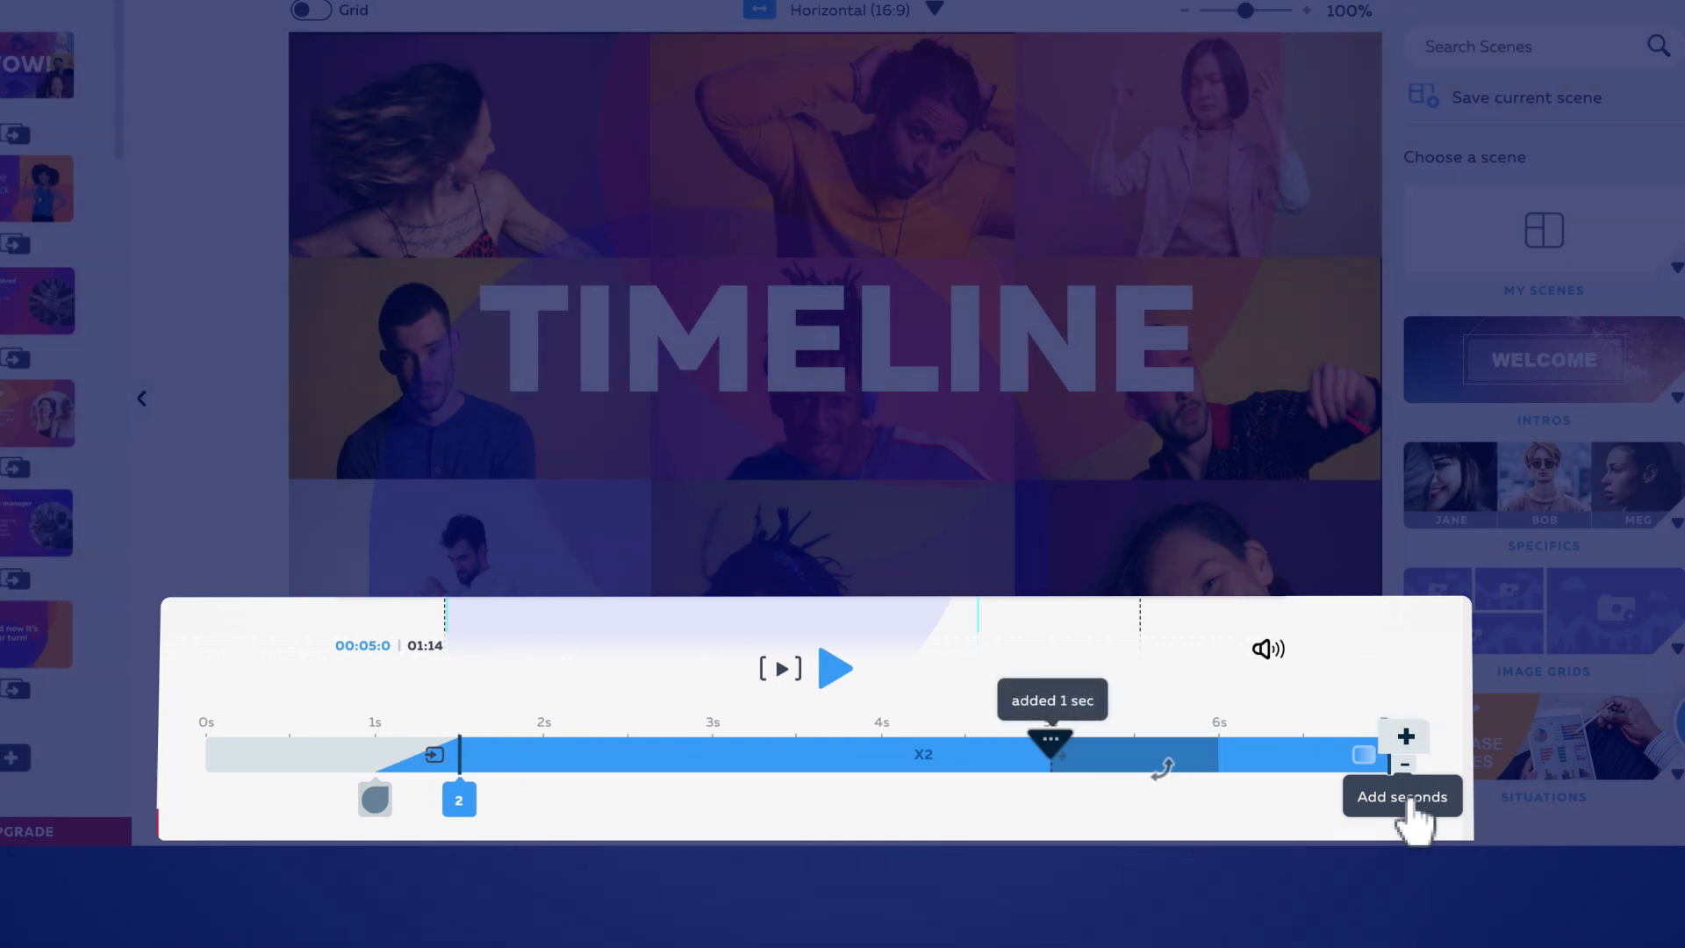
left_click(1404, 763)
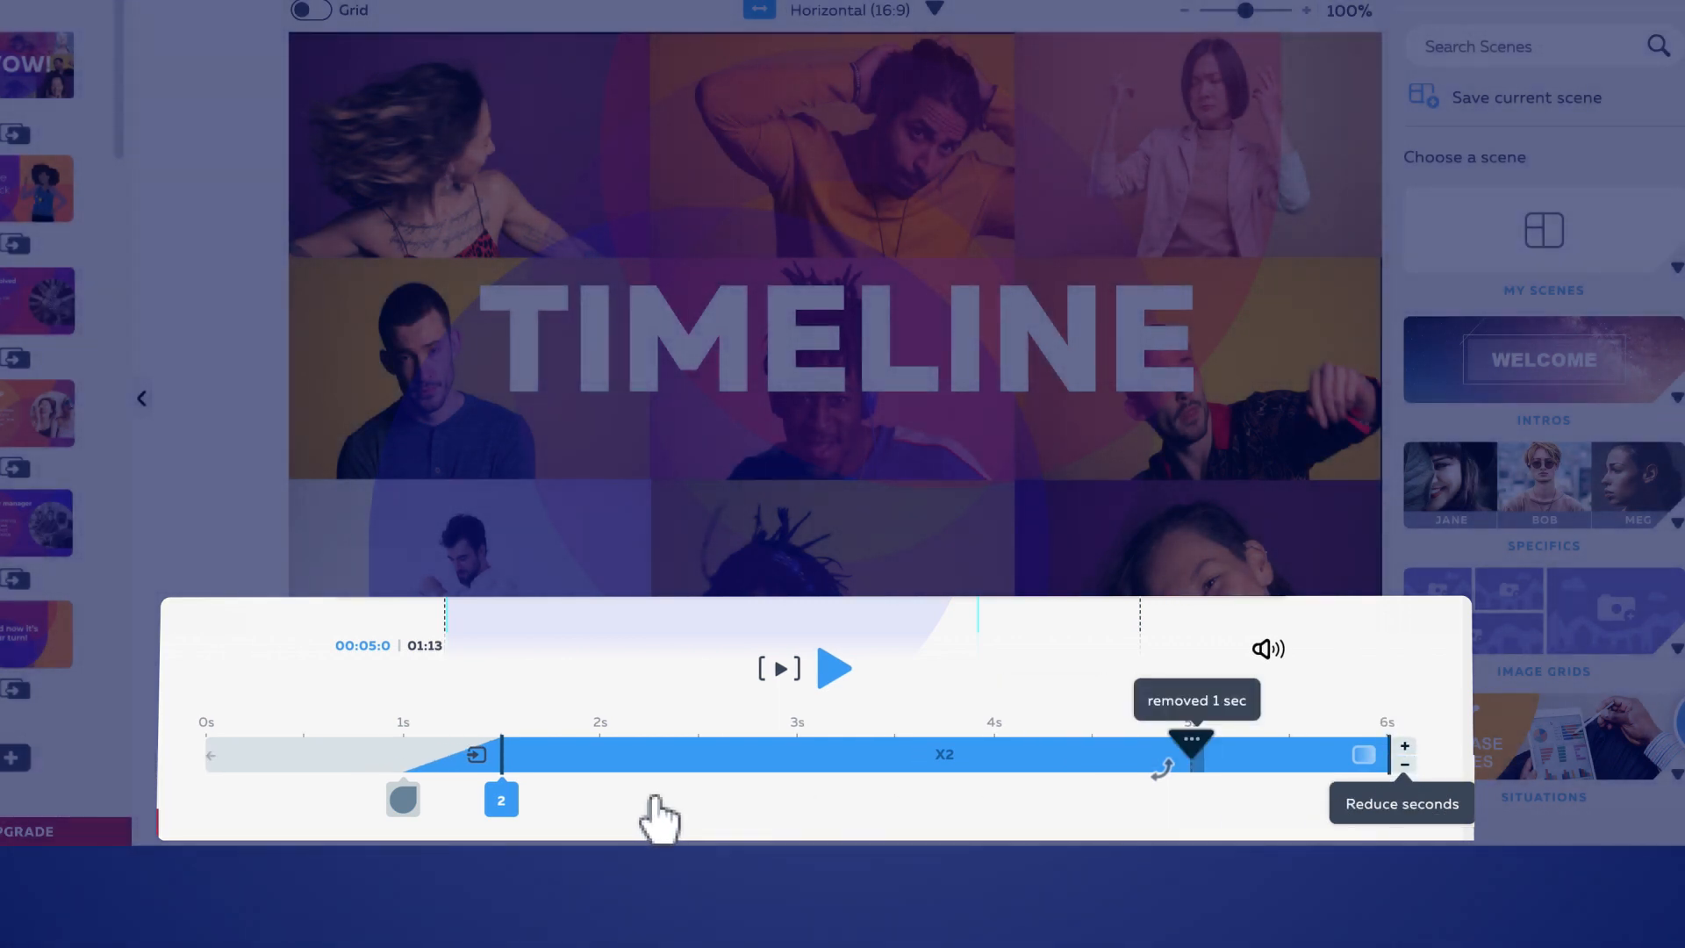
left_click(1404, 765)
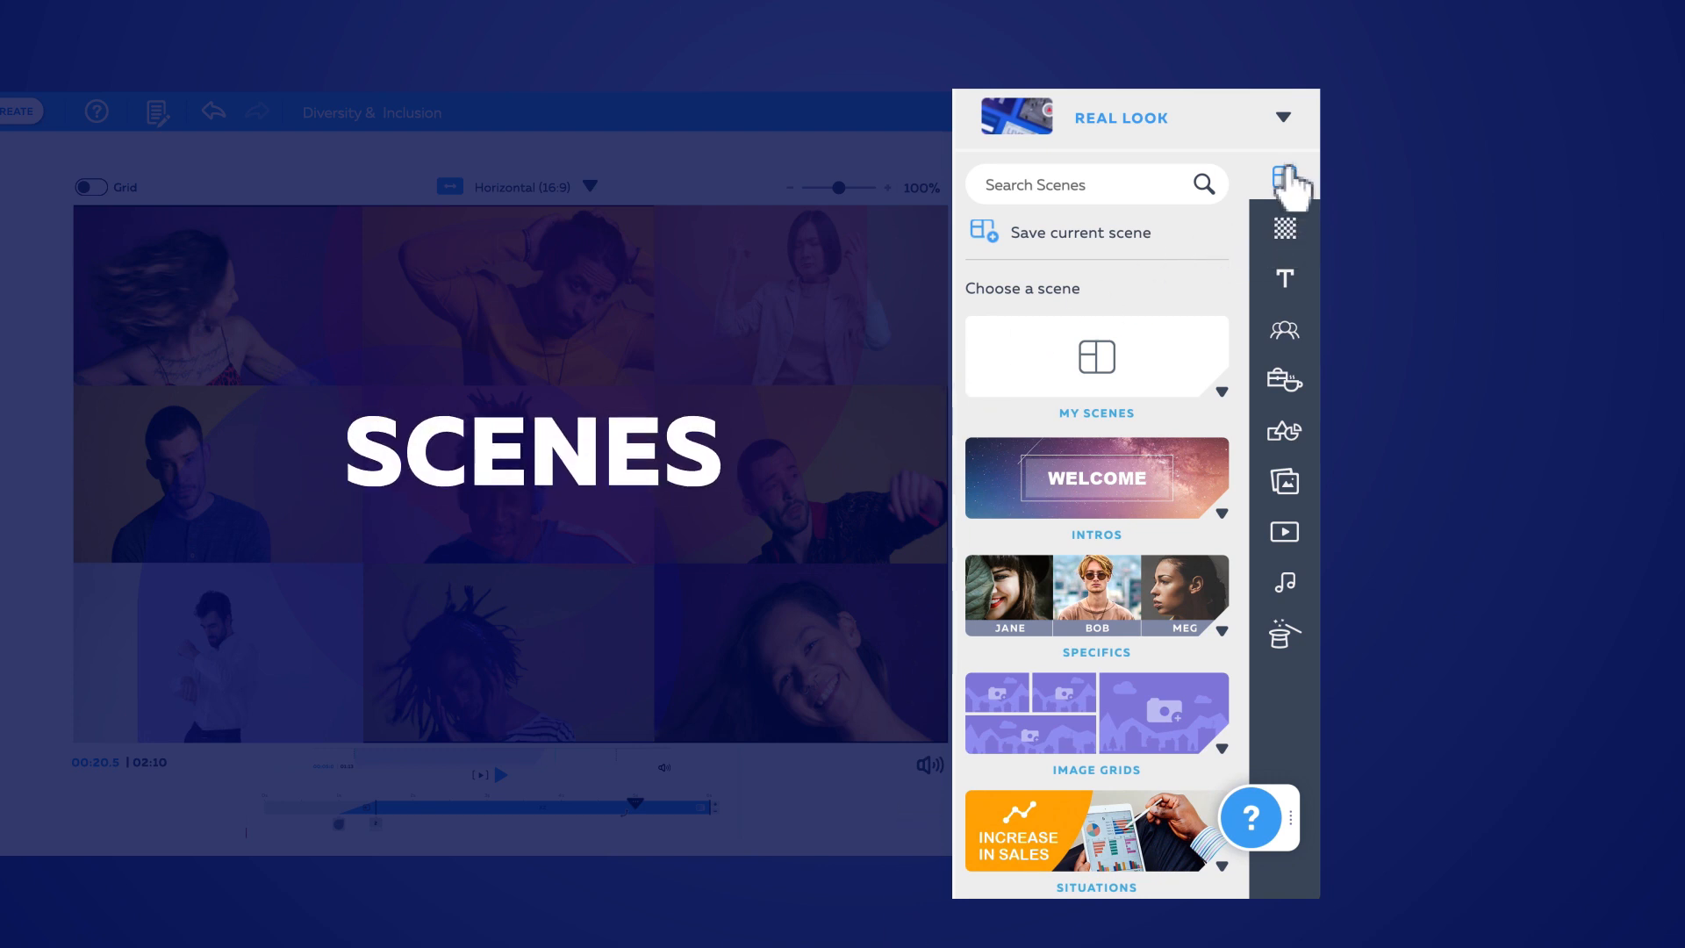
Browse the text, props and stock images libraries, then dismiss the Add Media upload window
left_click(1285, 279)
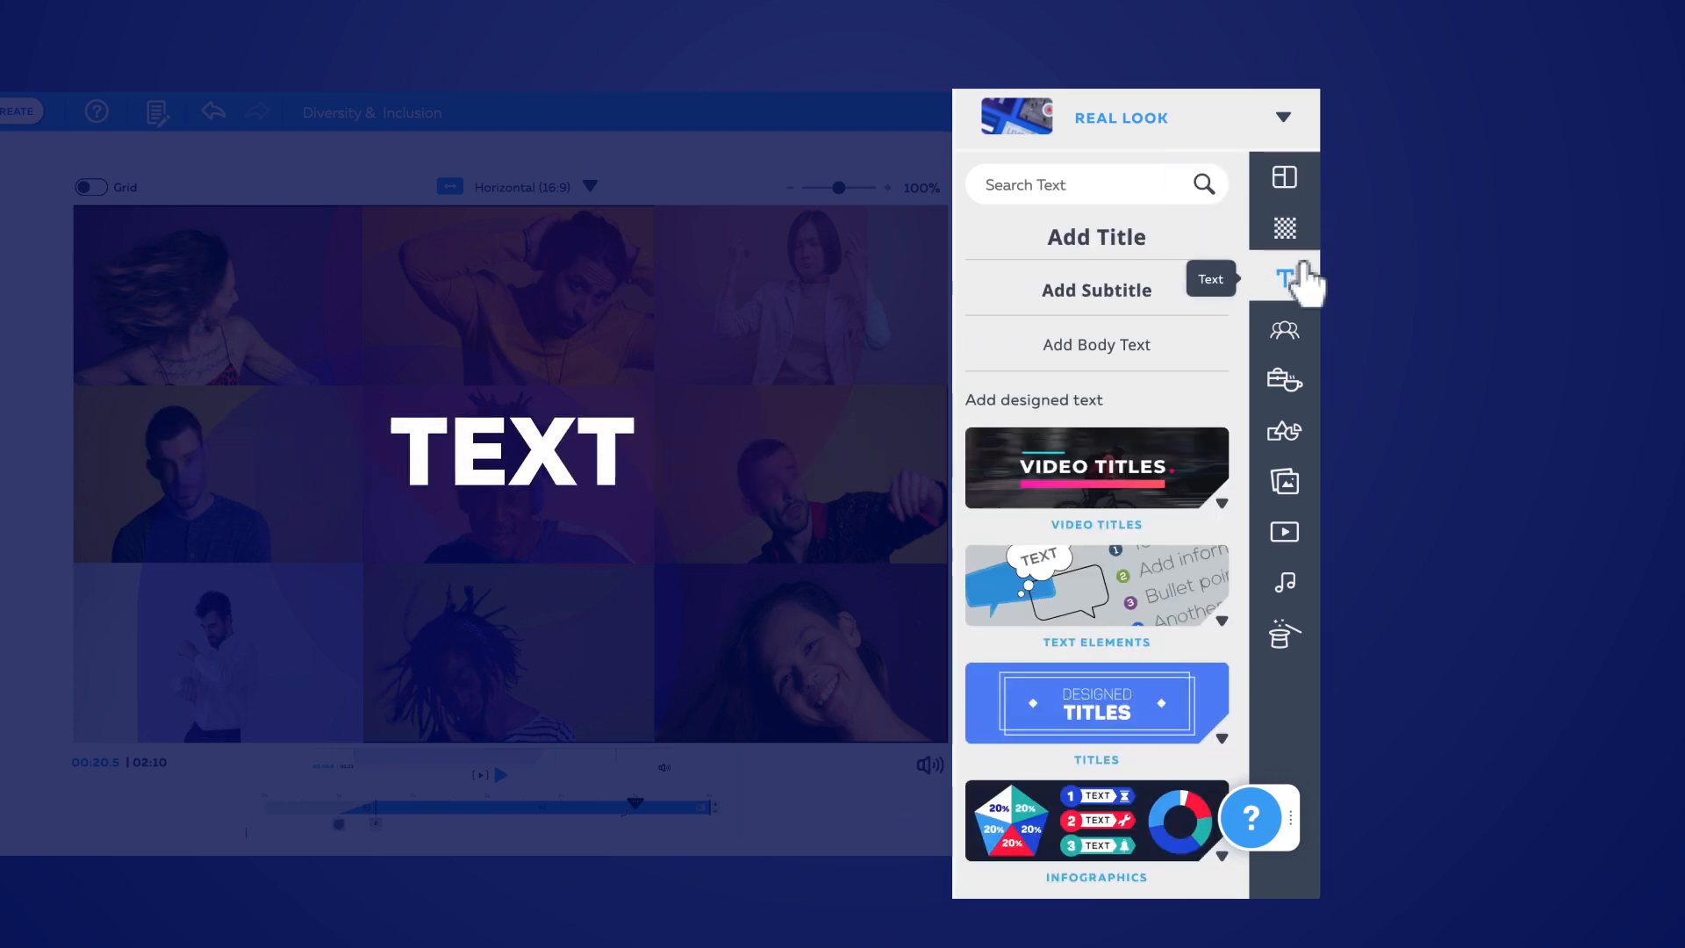
left_click(1282, 381)
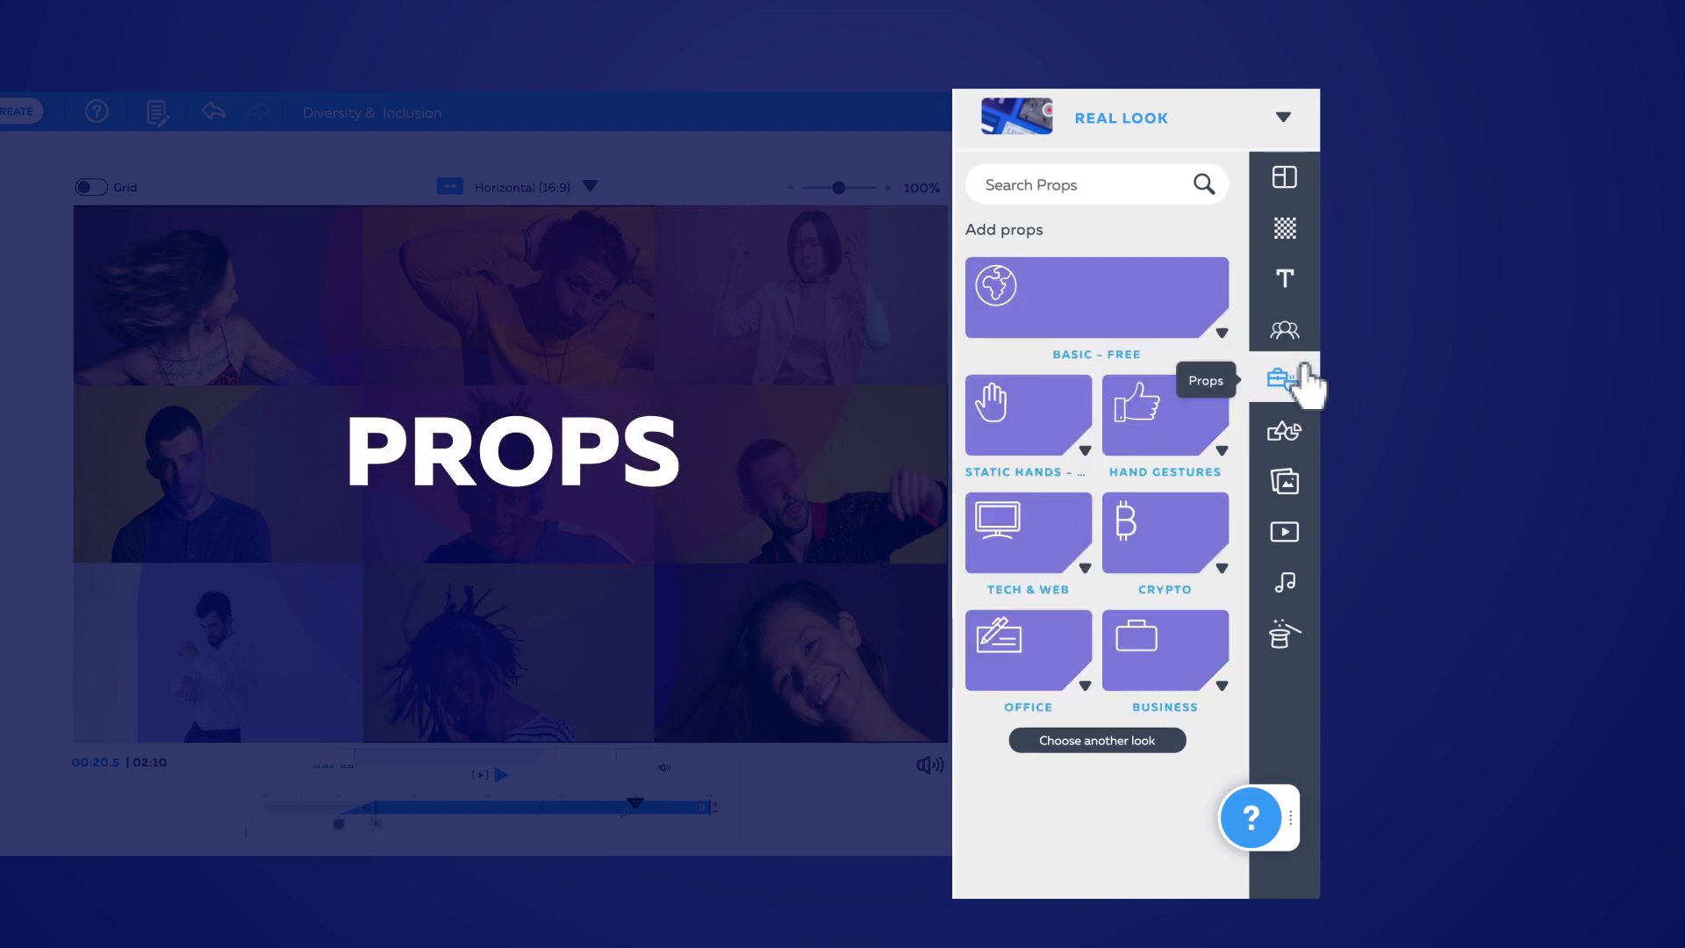
left_click(1283, 481)
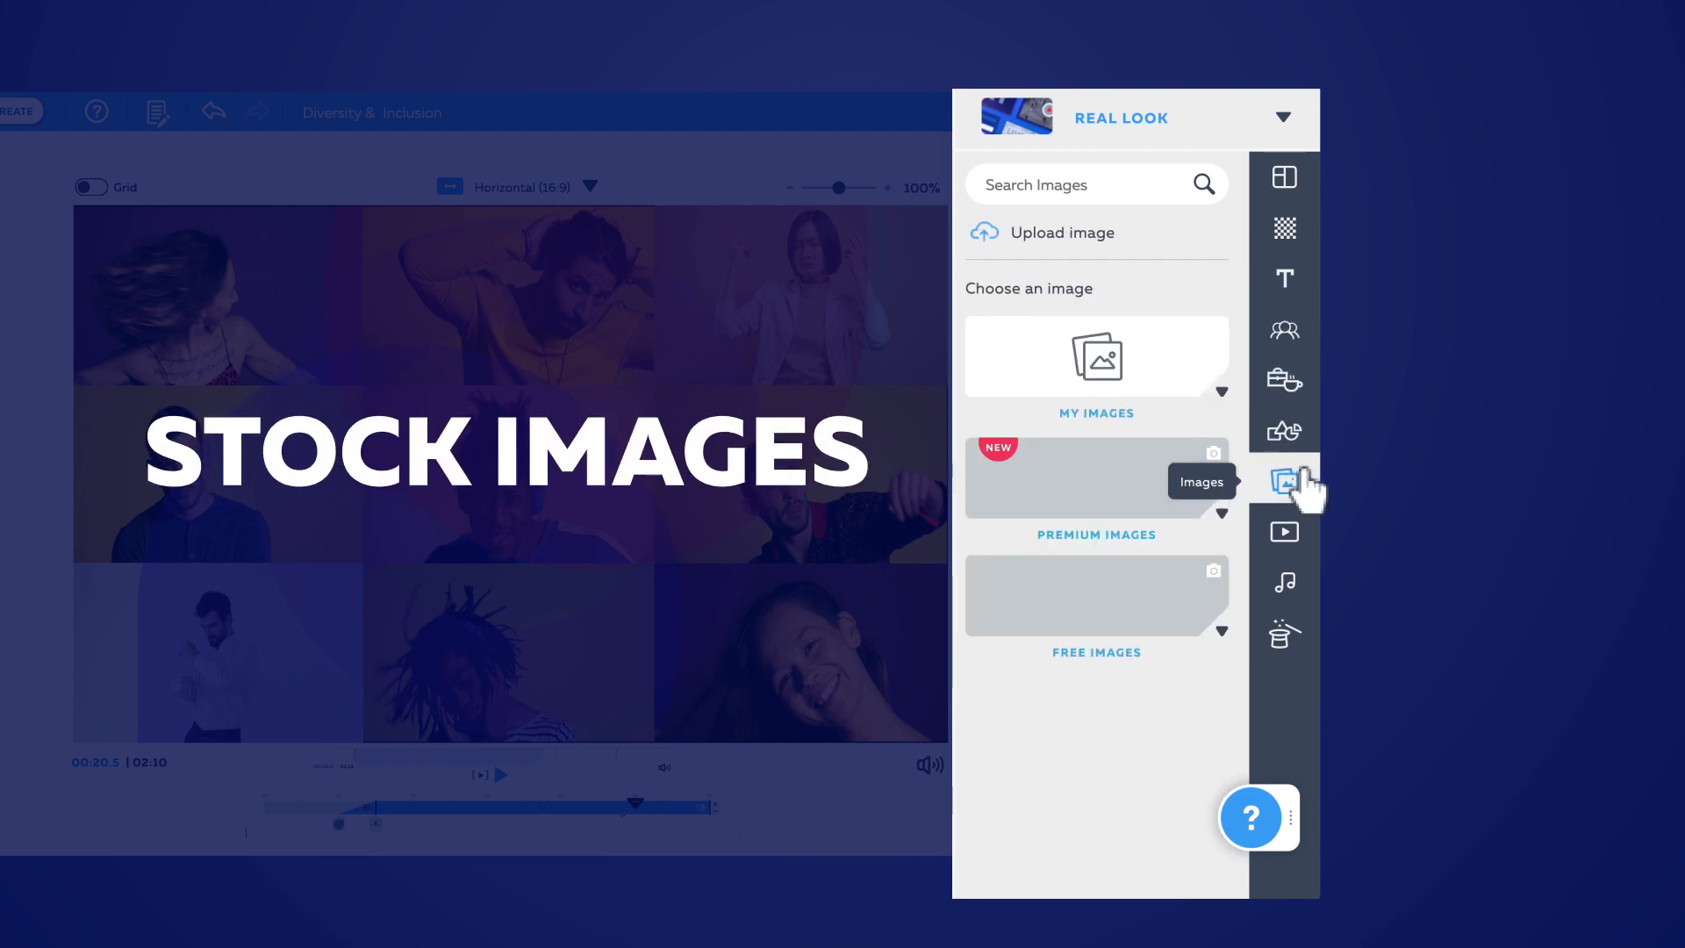
left_click(1285, 581)
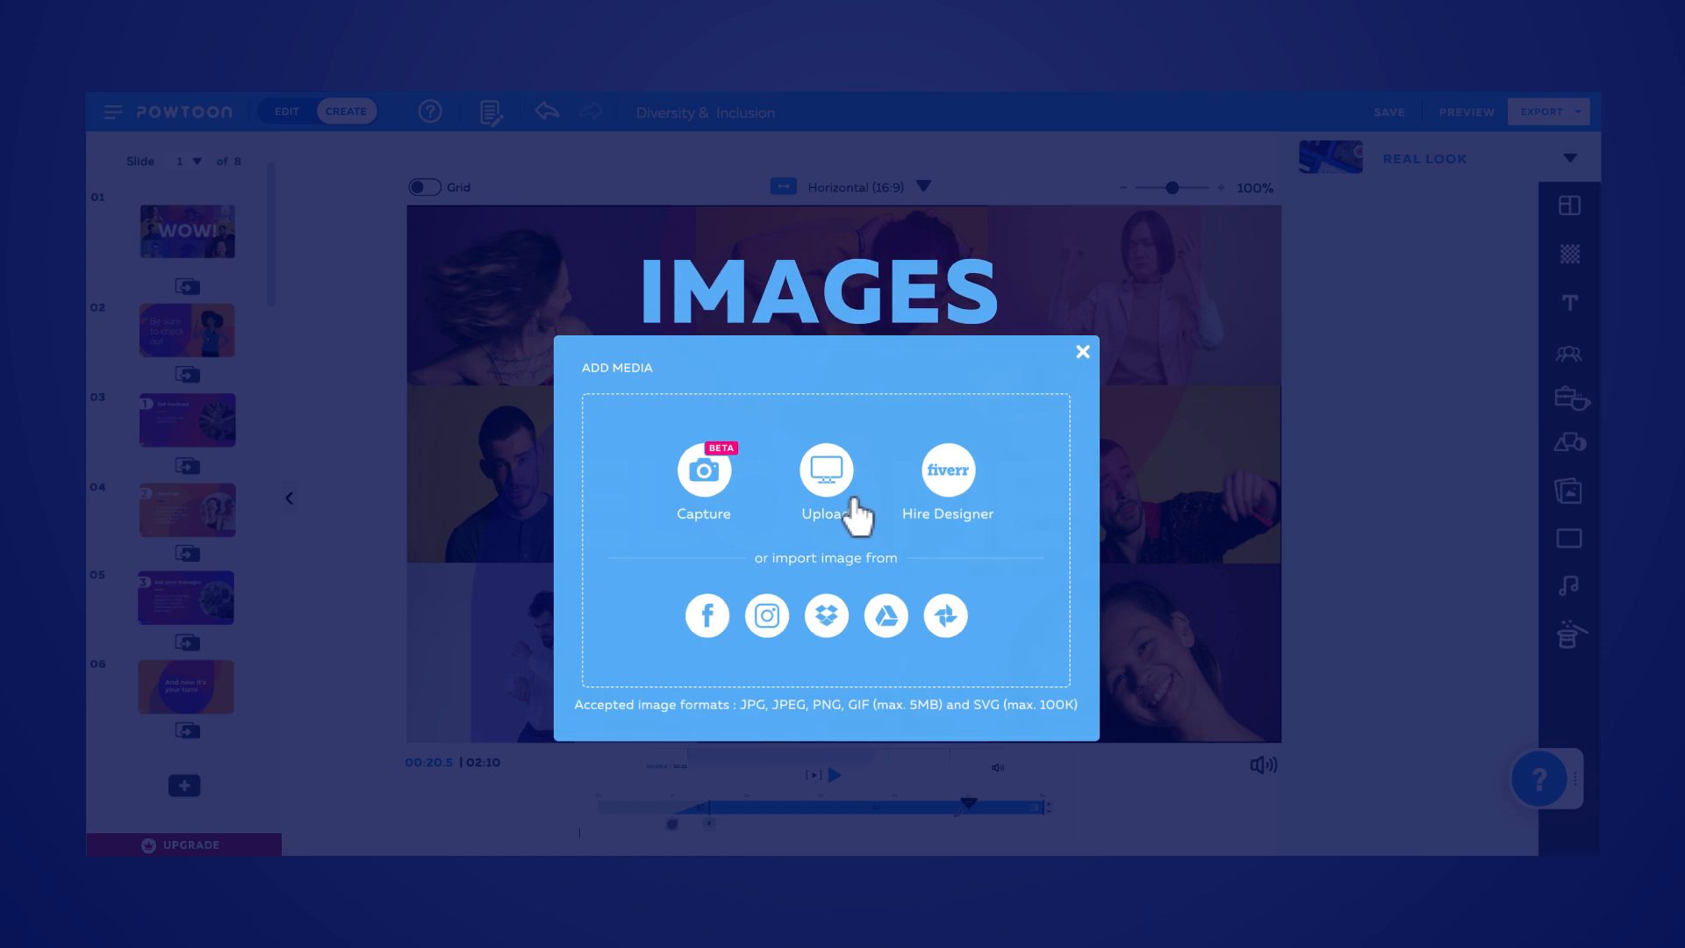
left_click(1083, 351)
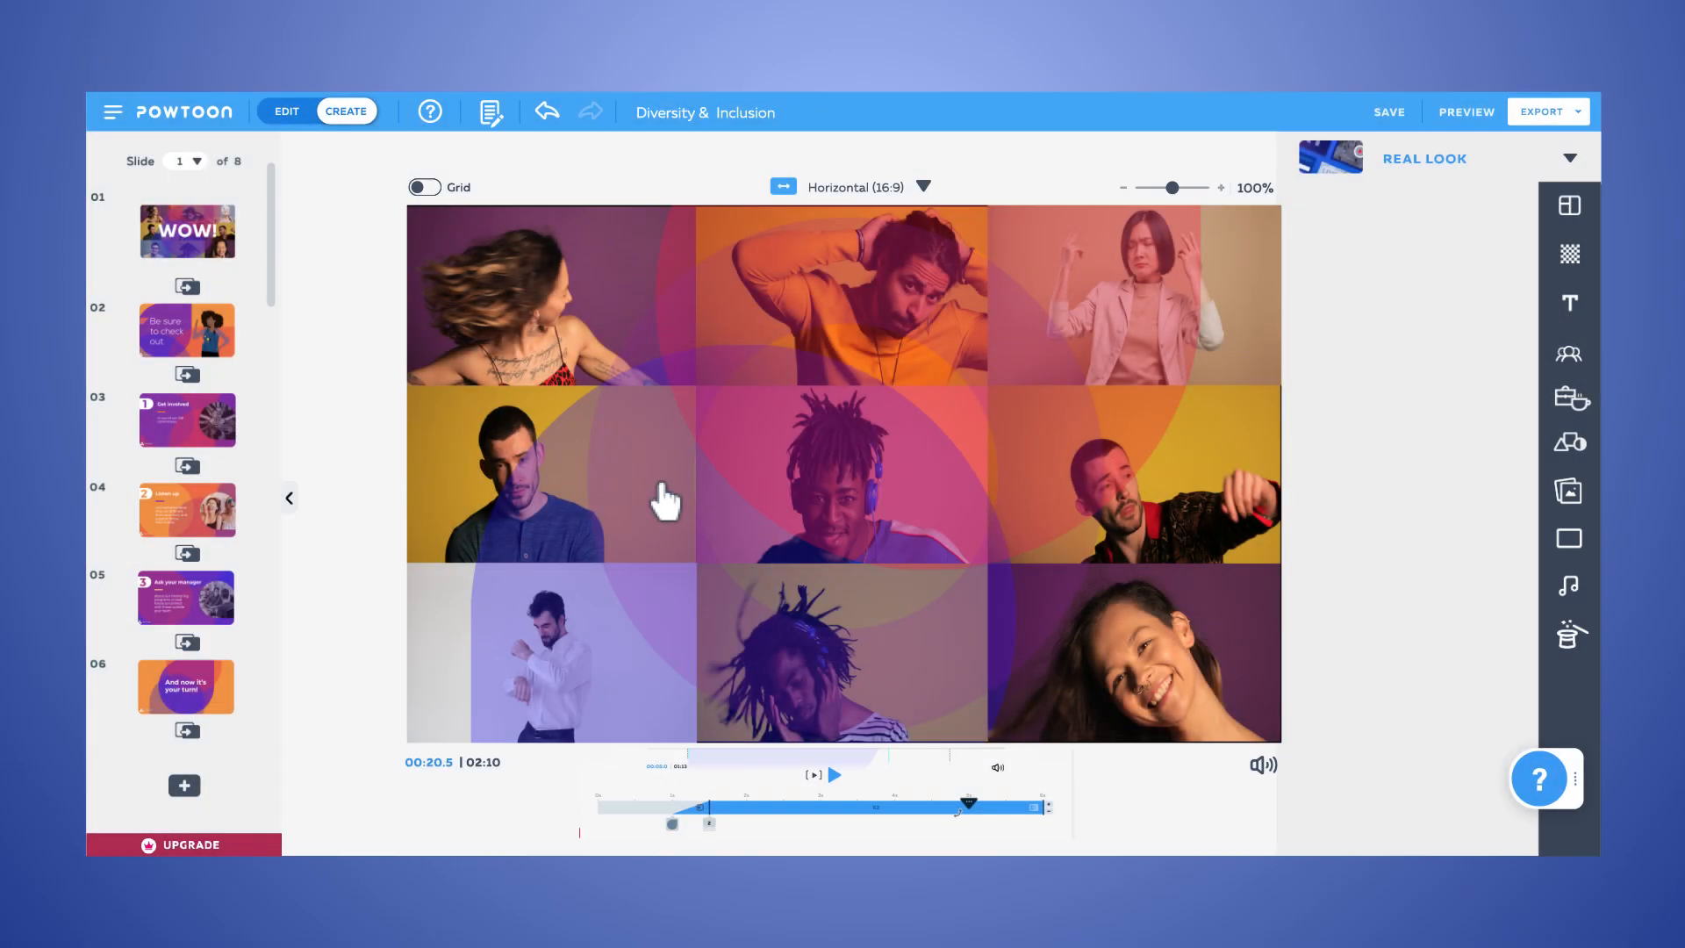
Preview the Whiteboard look, apply Modern Edge to the video, and play the slide
left_click(1481, 158)
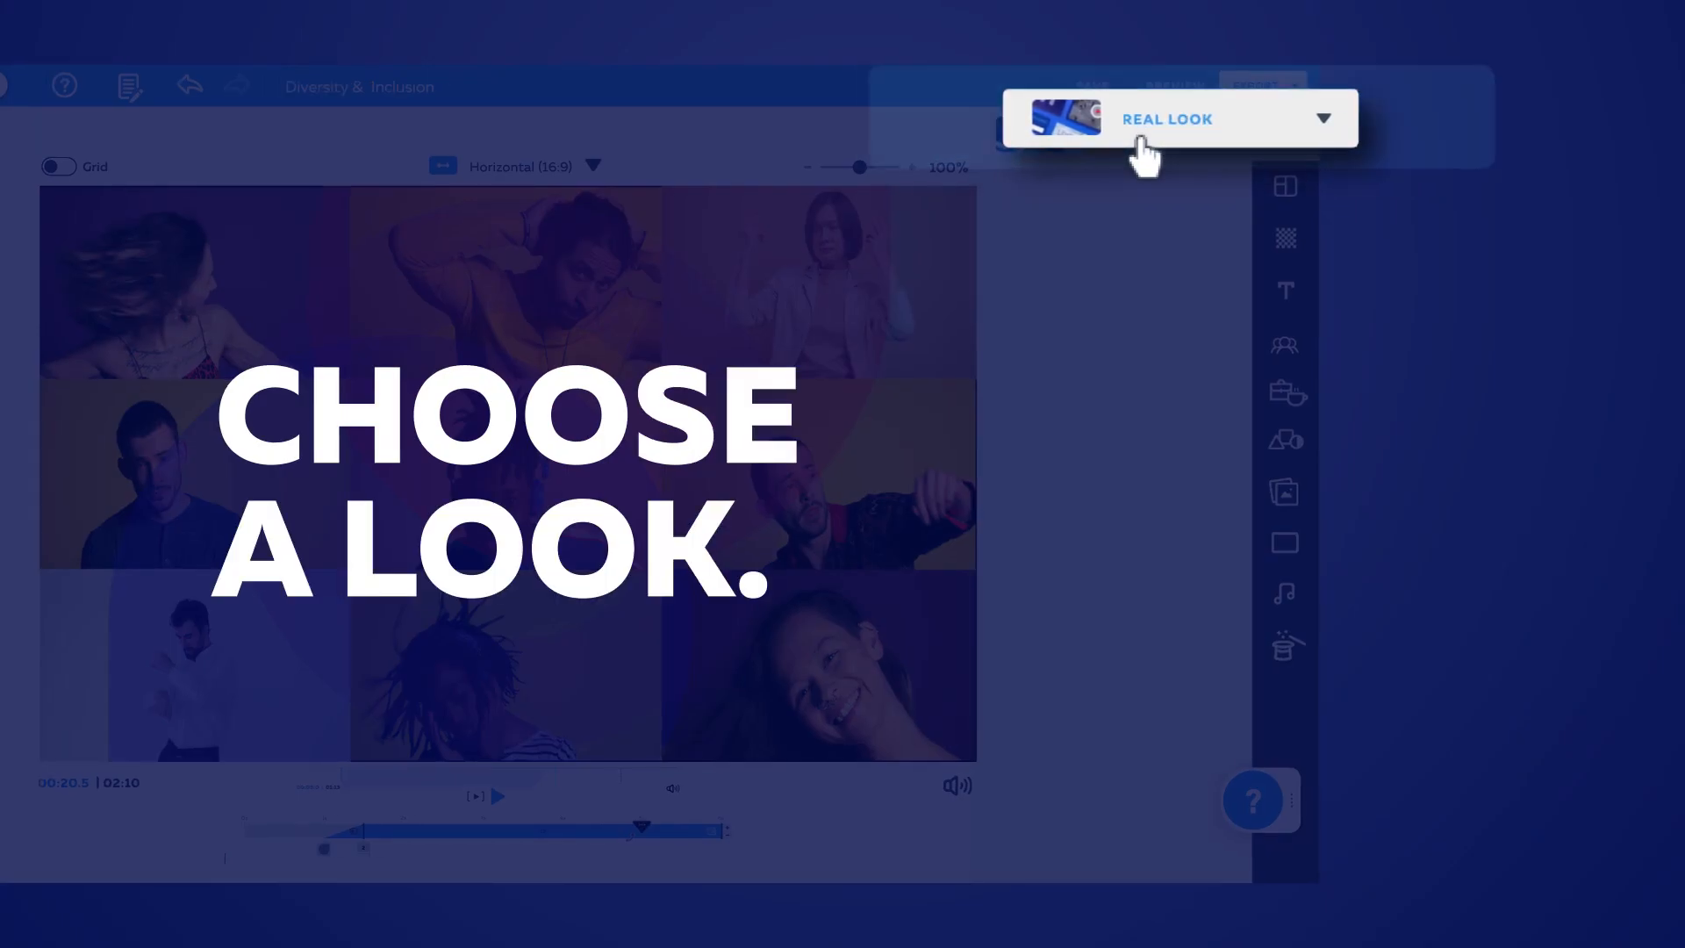
left_click(1165, 118)
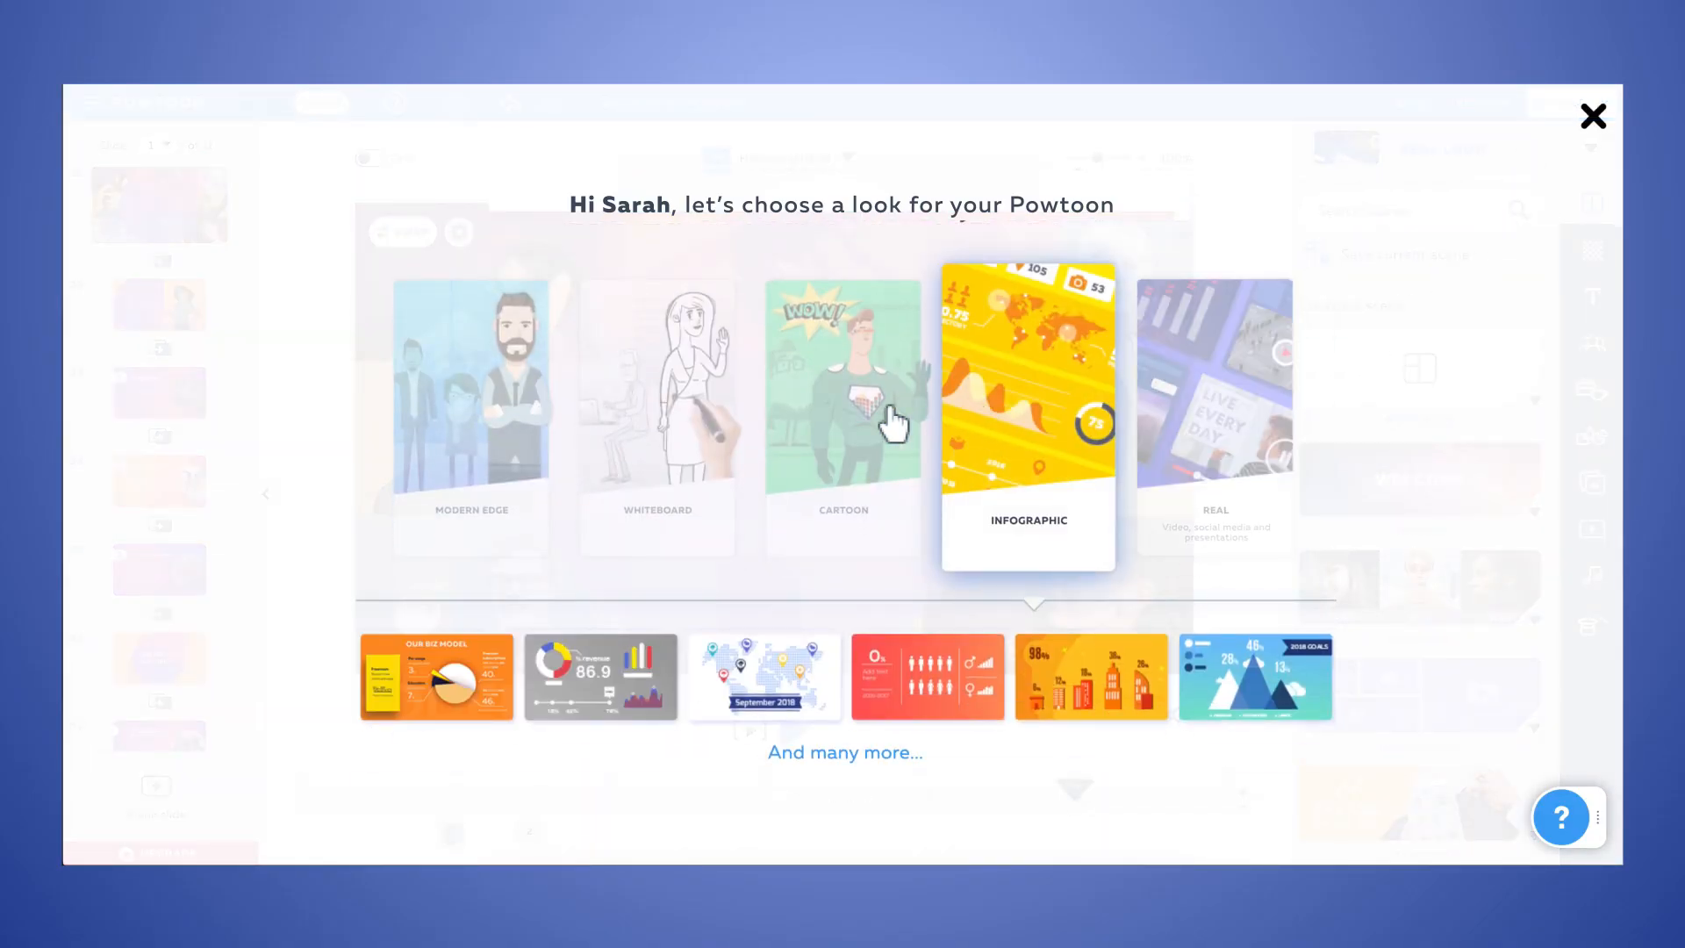
left_click(656, 414)
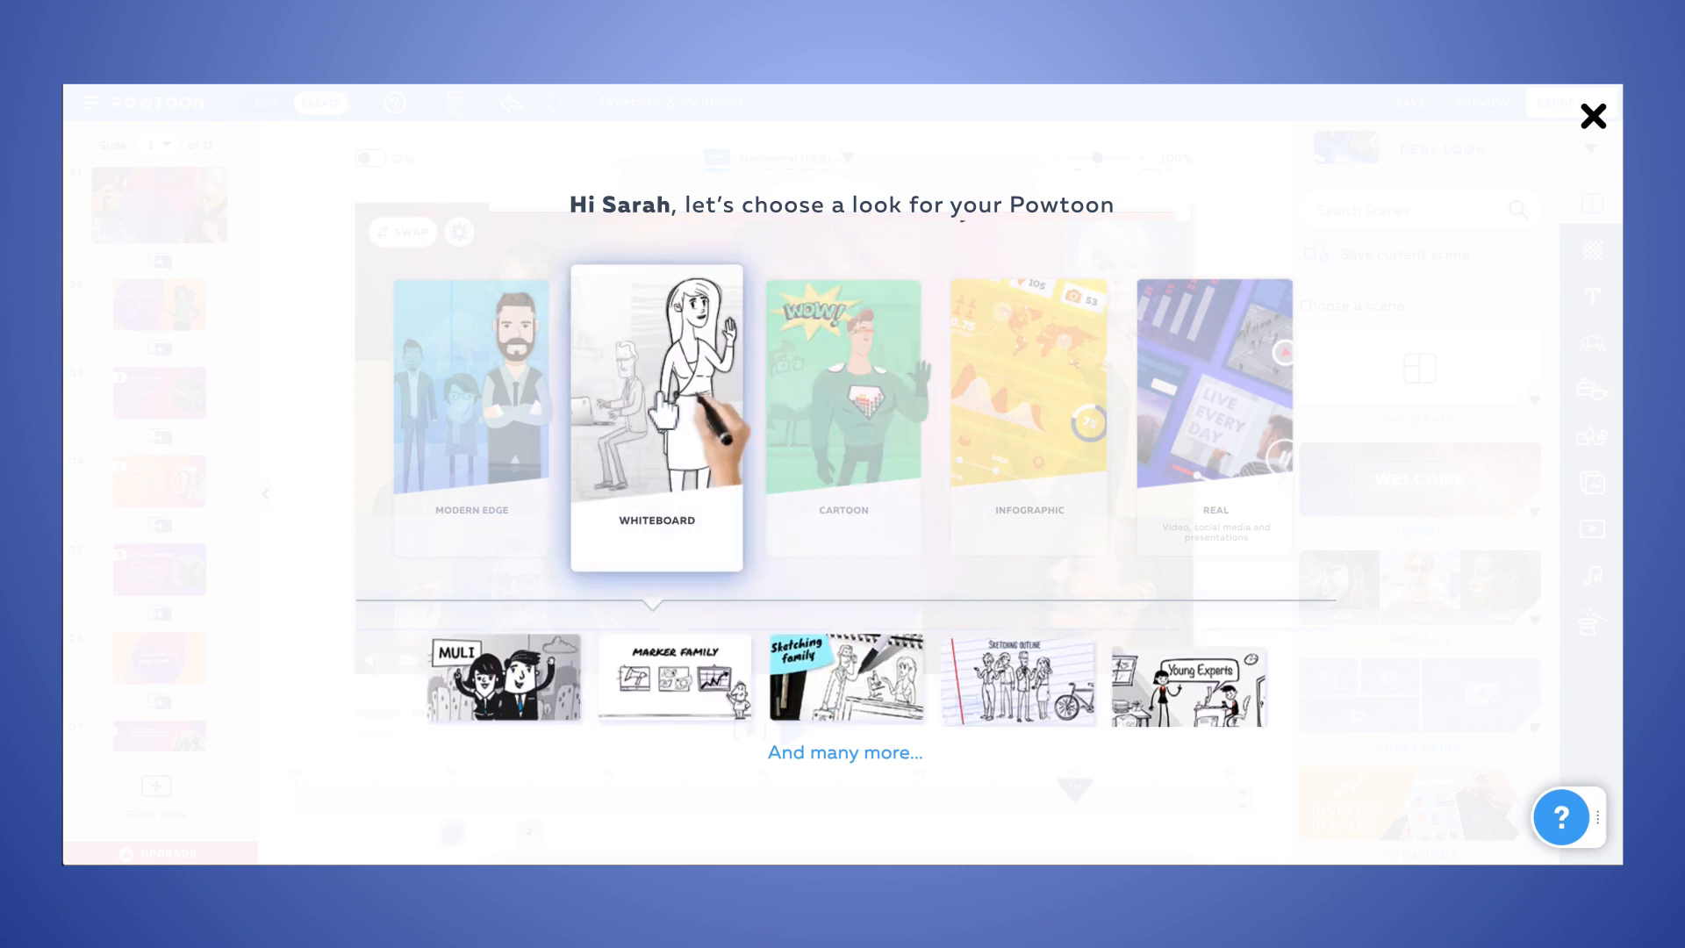
left_click(470, 386)
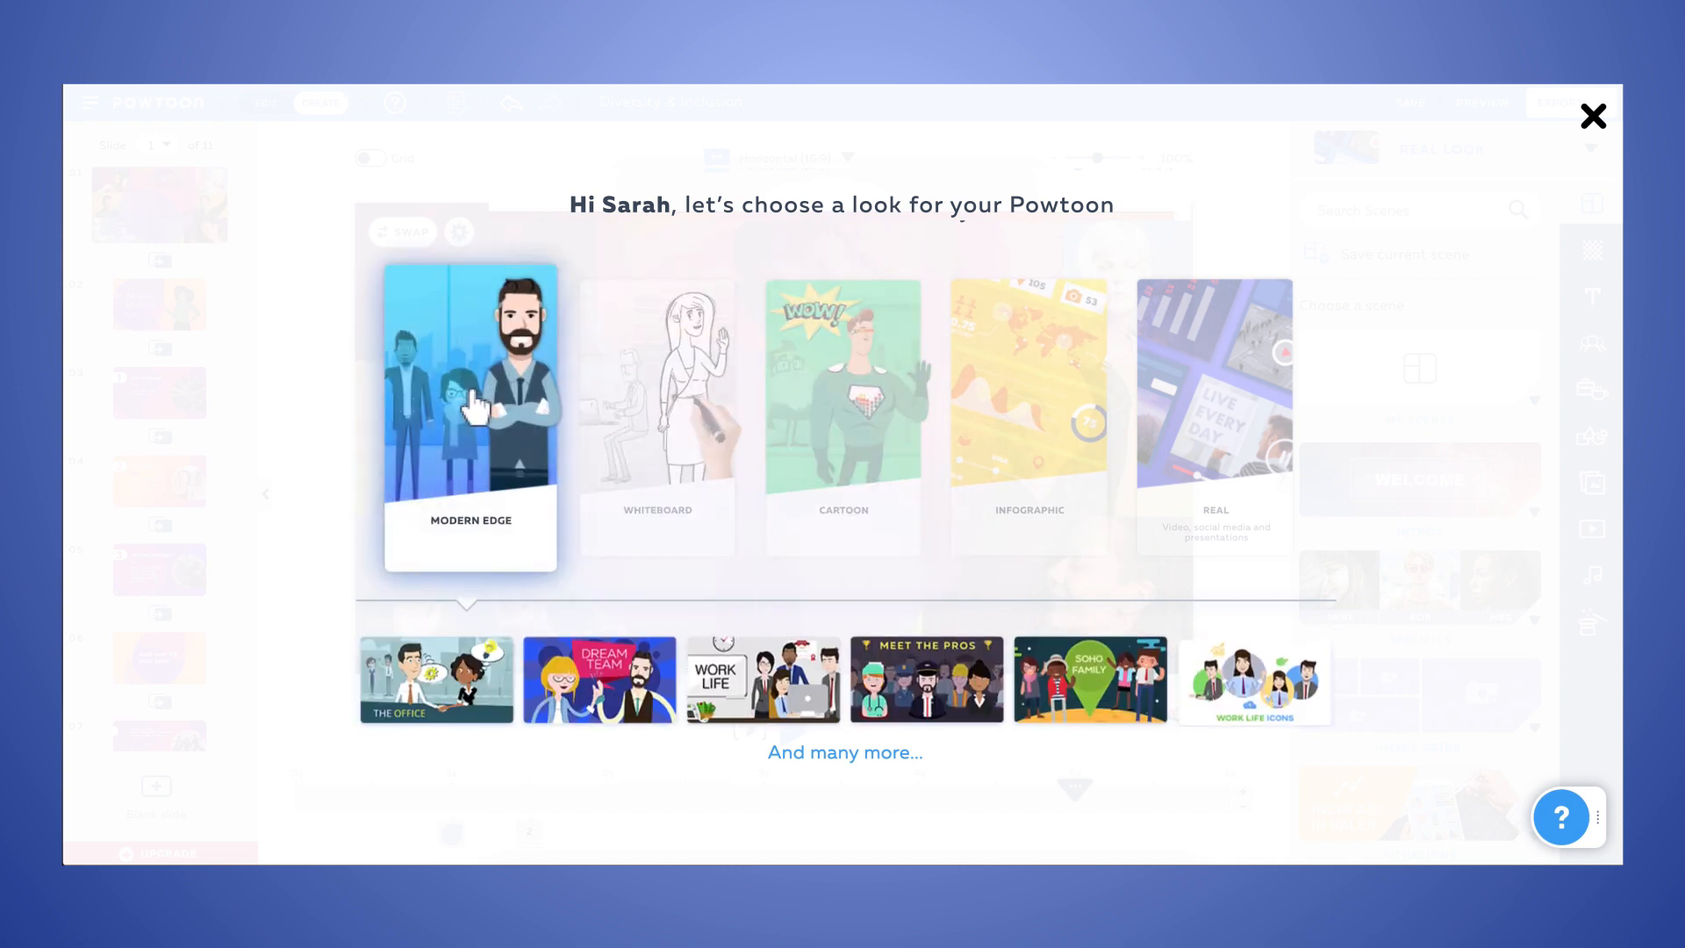
left_click(1593, 116)
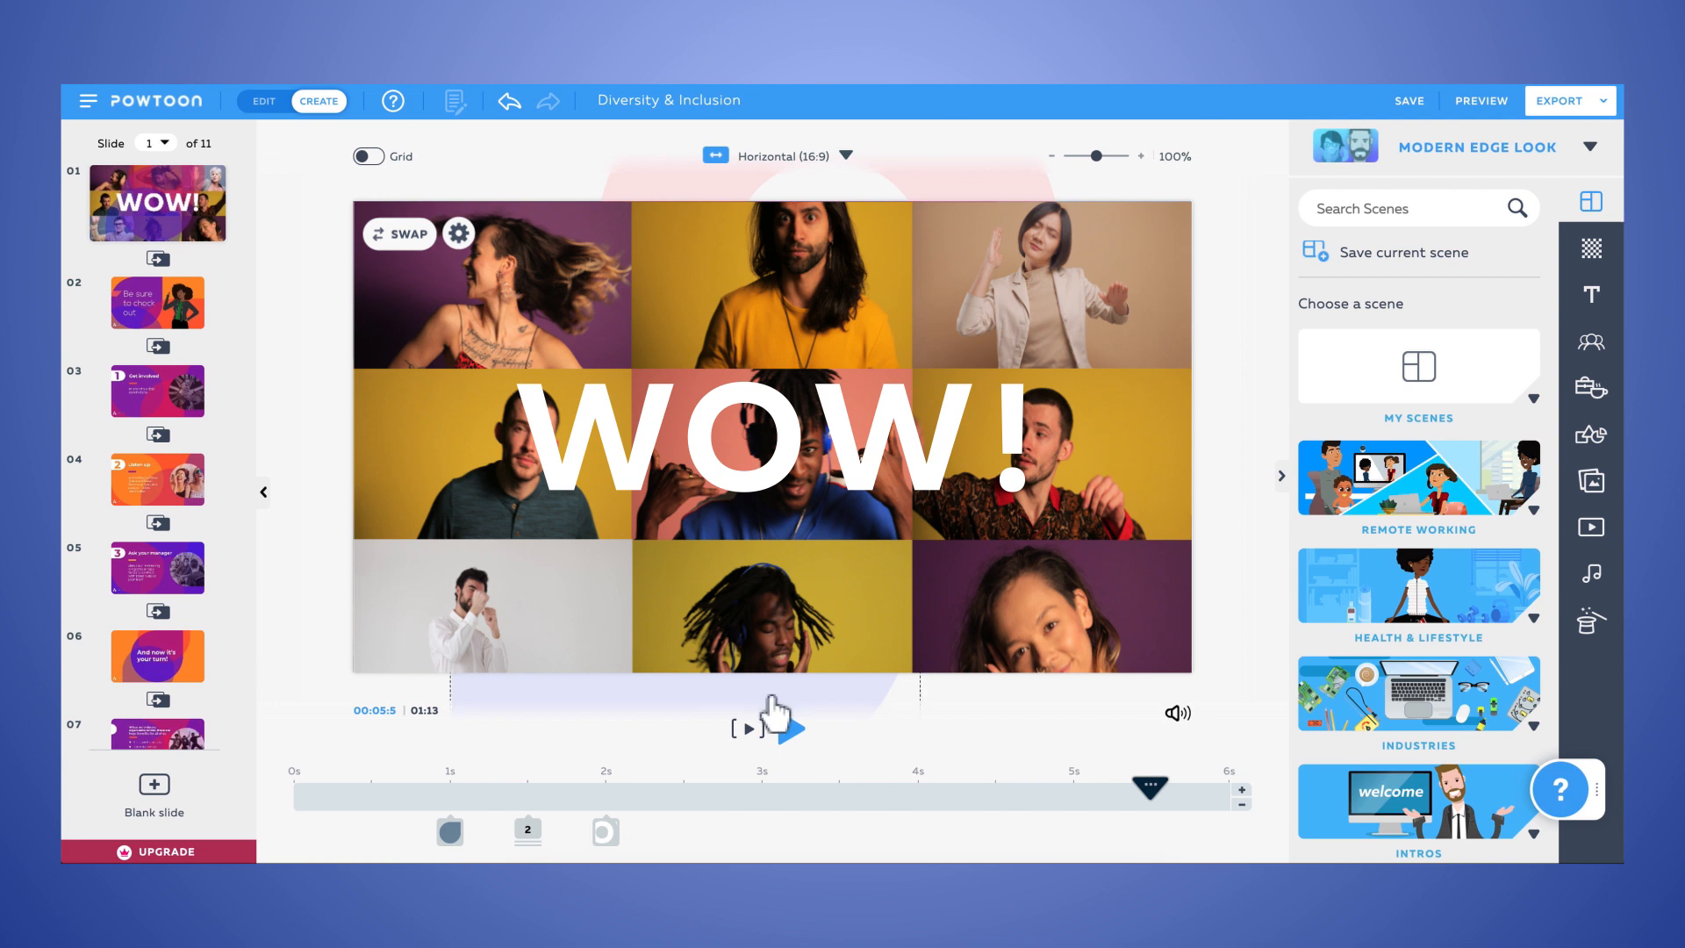
left_click(760, 727)
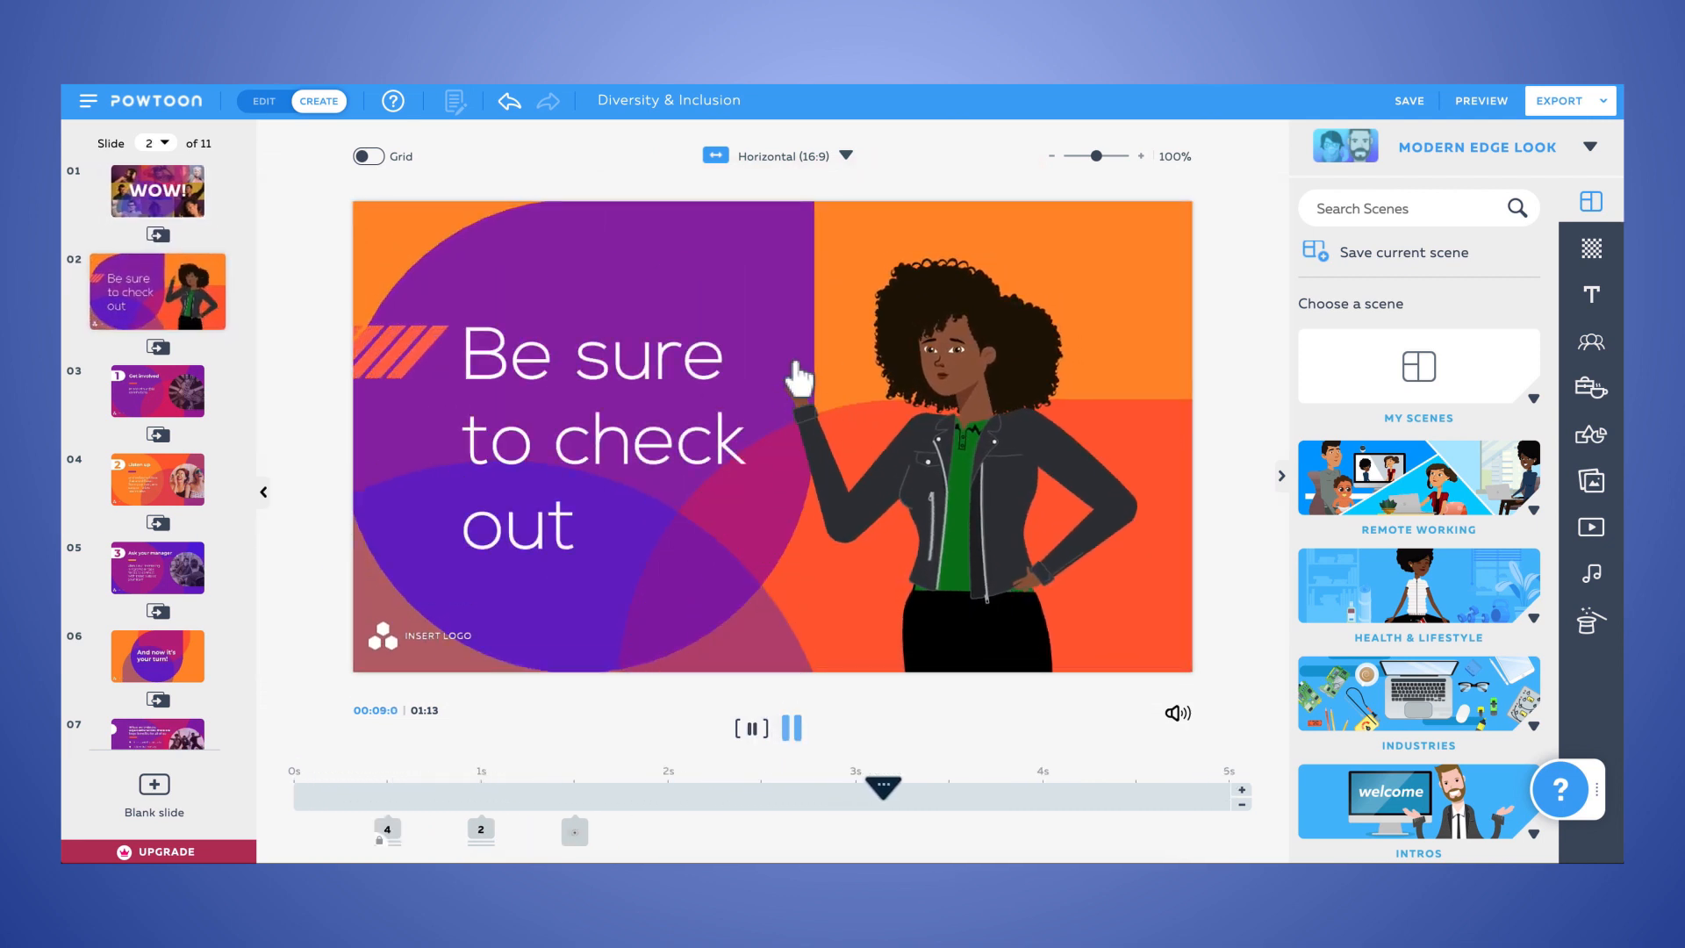
Dress the character in the pink top and blue denim jacket in the character builder outfit options
left_click(752, 726)
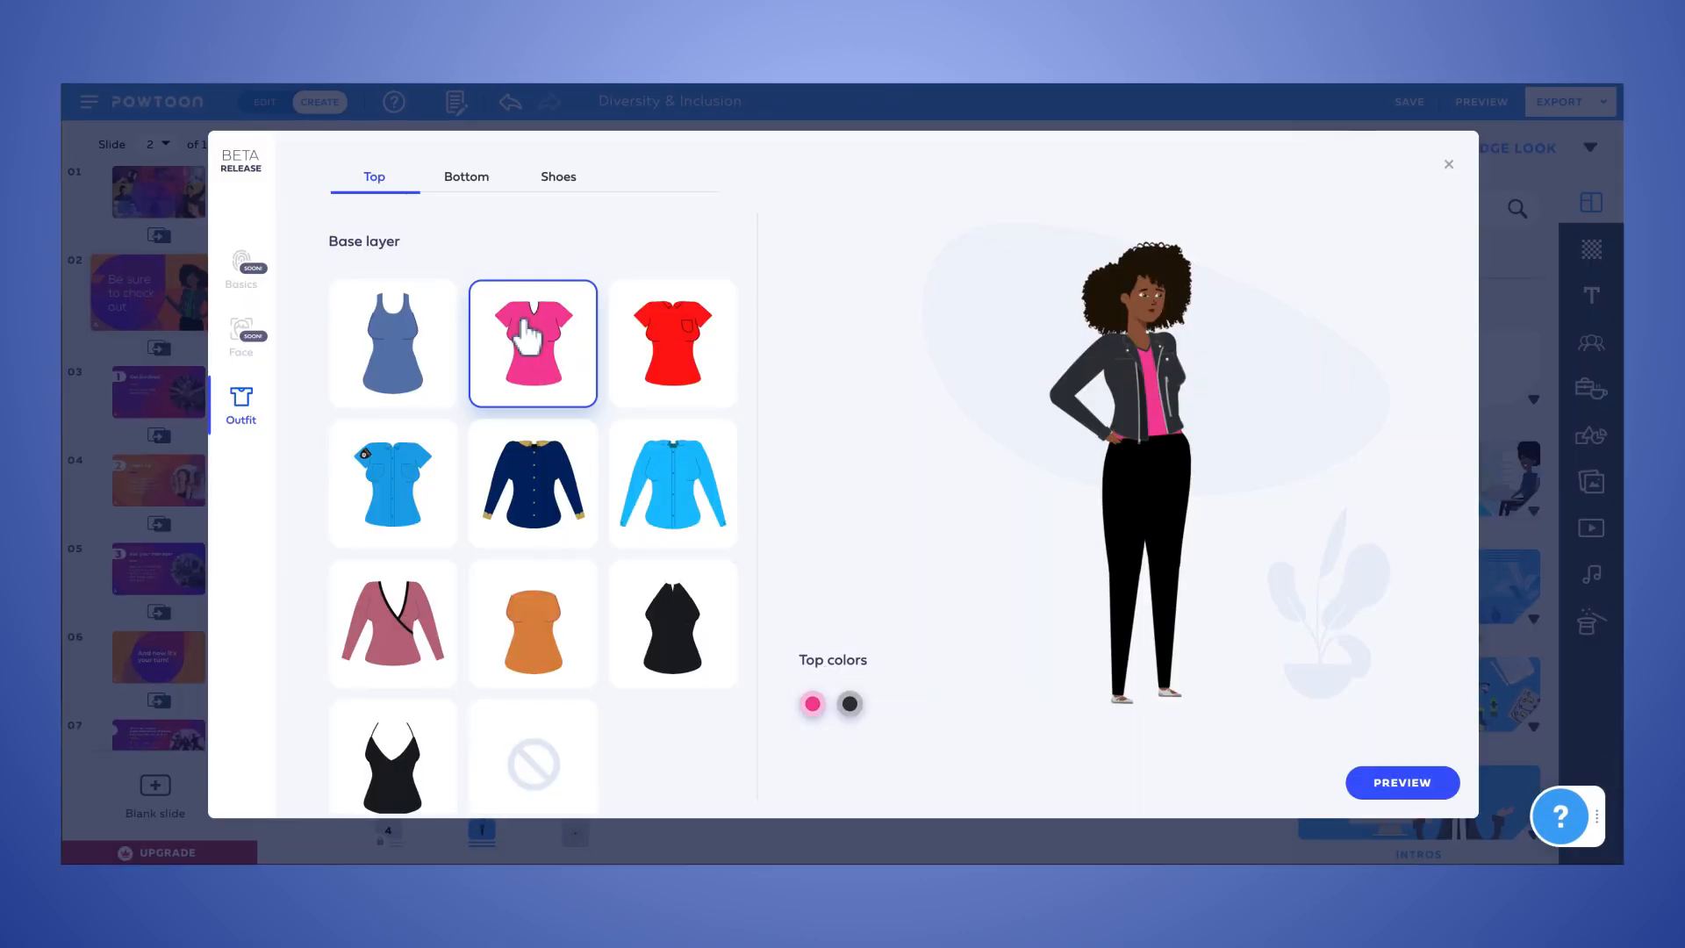
scroll("down", 3)
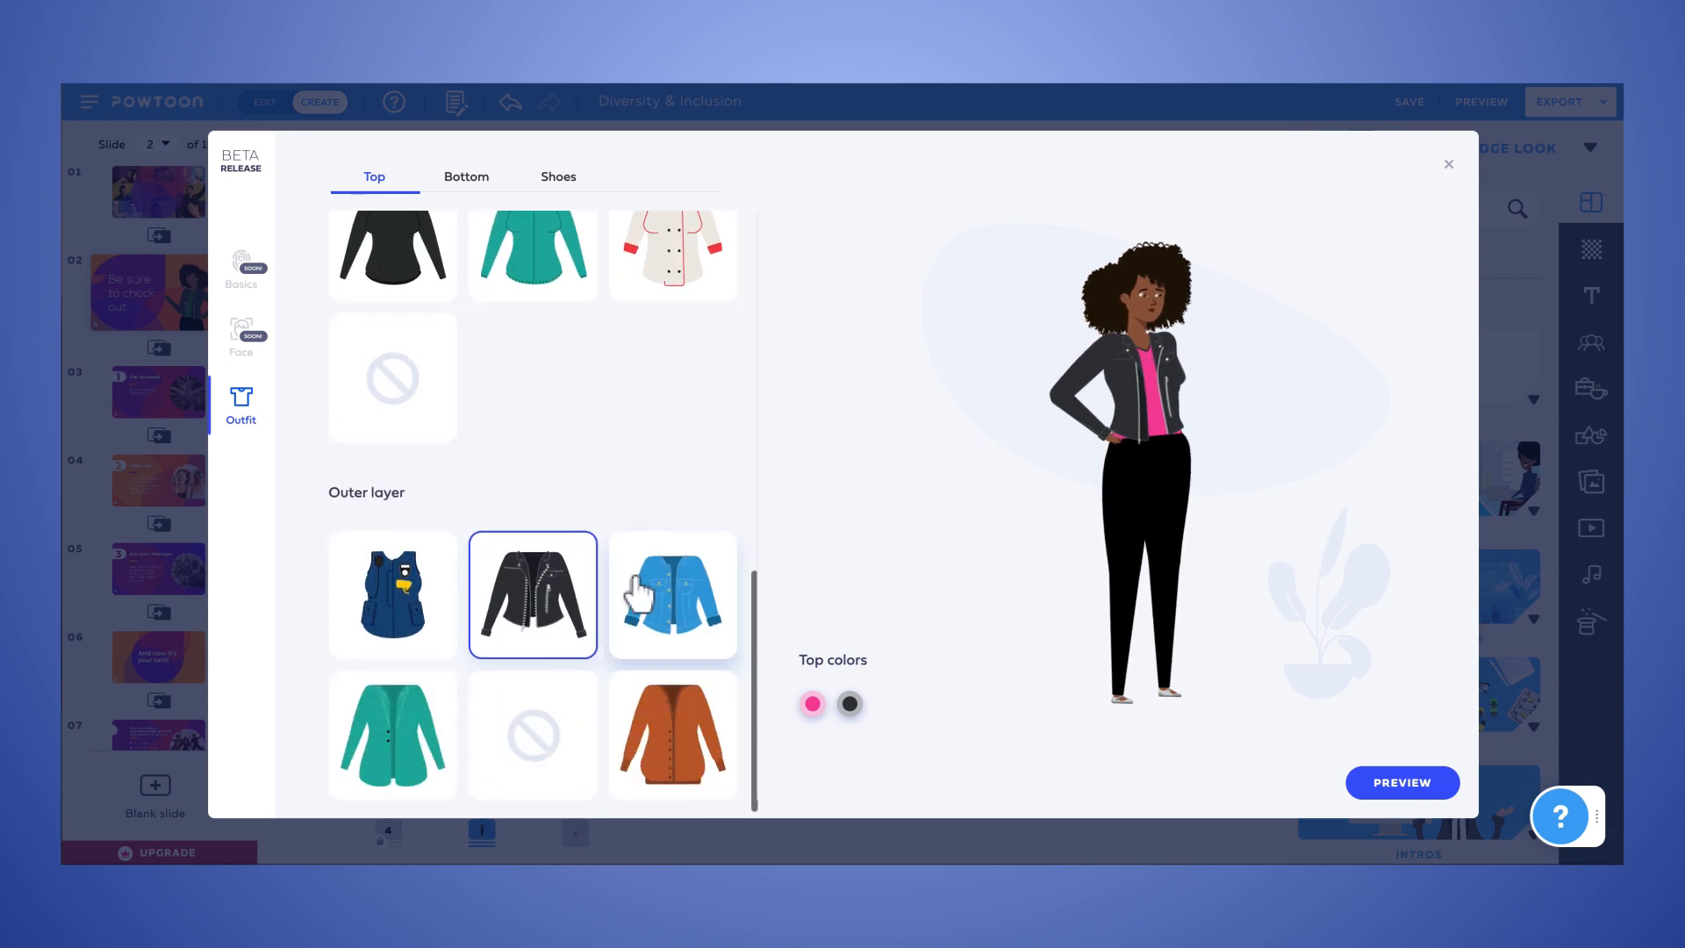
left_click(465, 175)
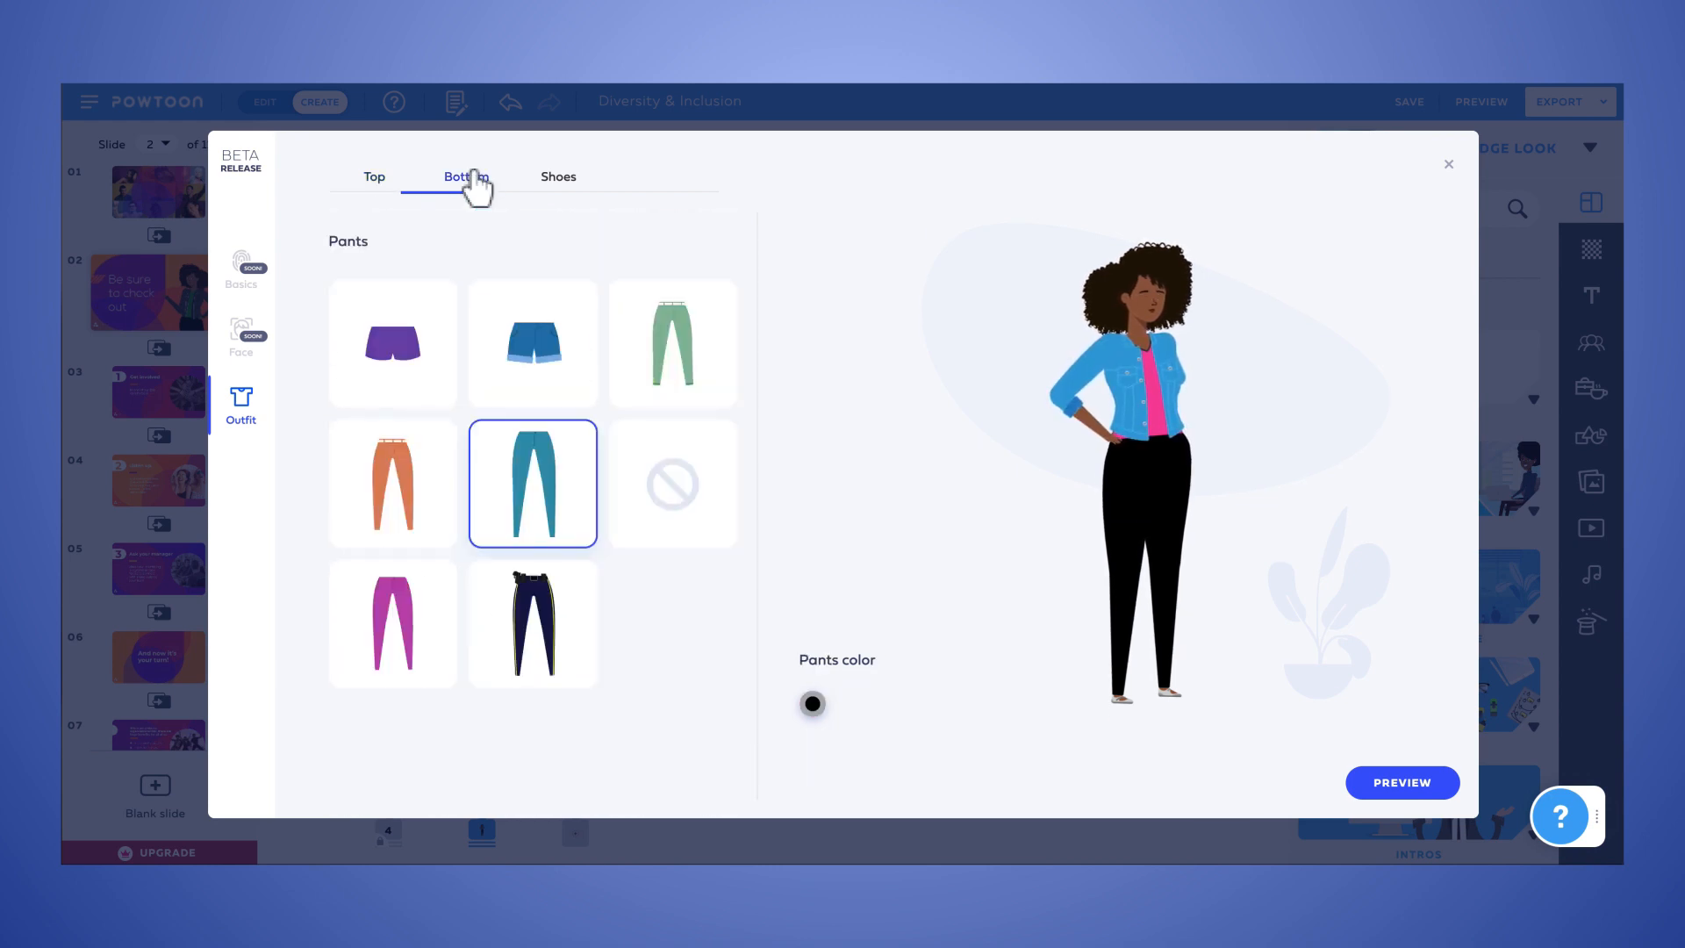
left_click(558, 175)
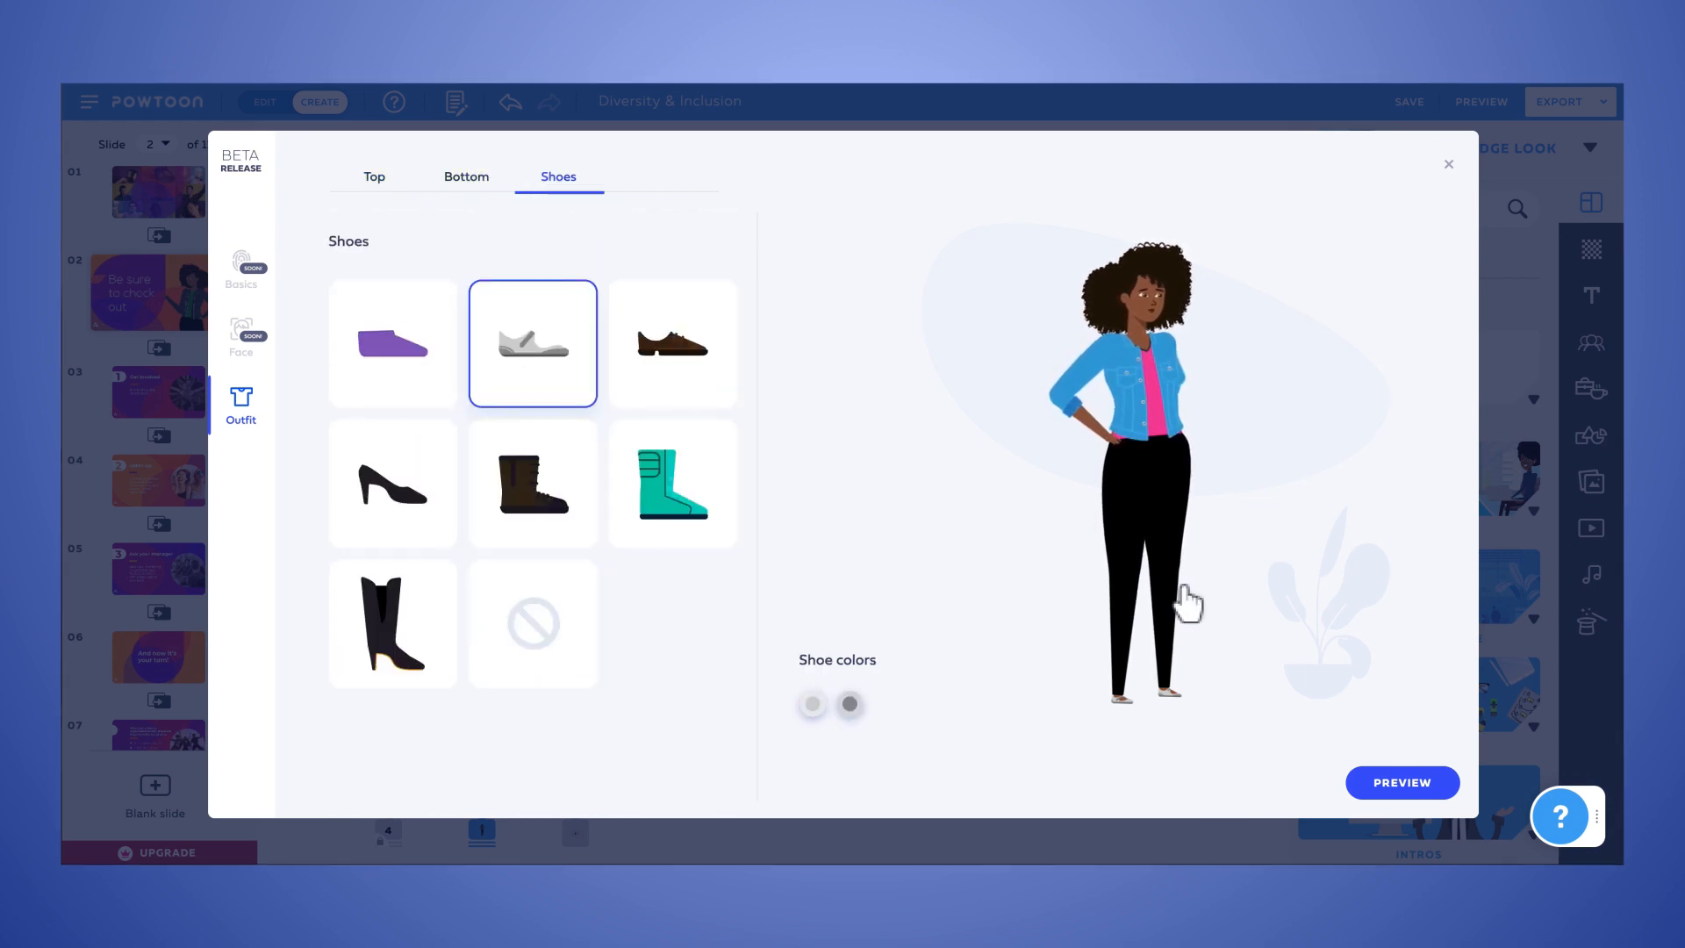
left_click(1400, 783)
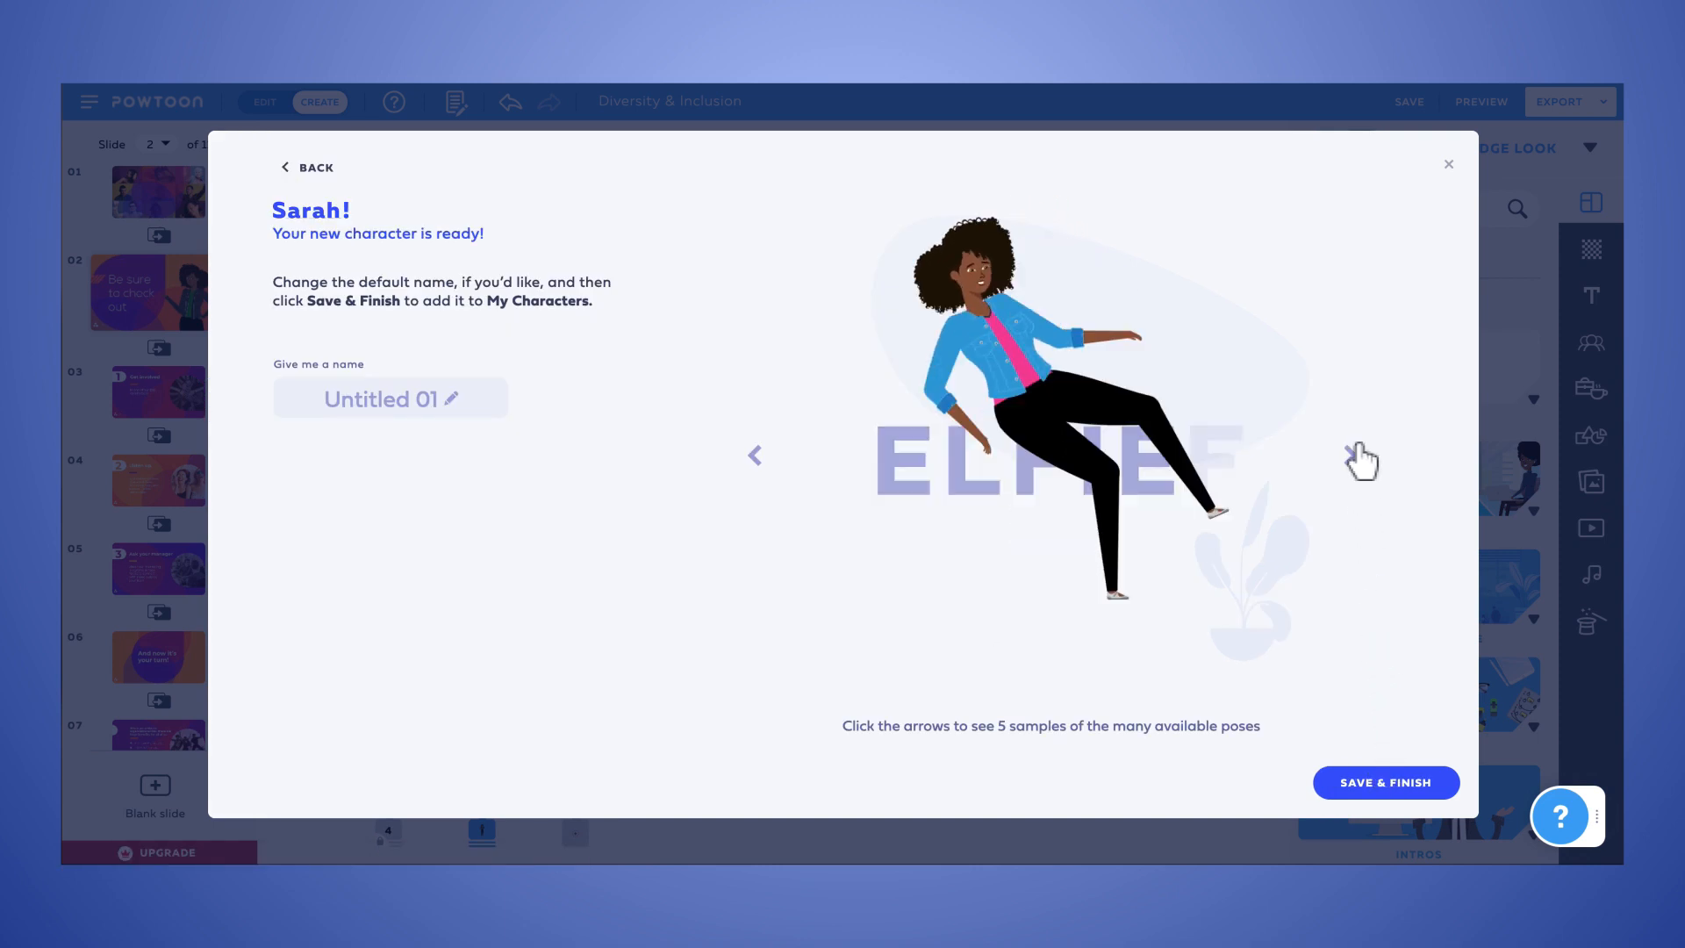
Review a sample pose, save the finished character onto the slide, and bring up Export
left_click(390, 399)
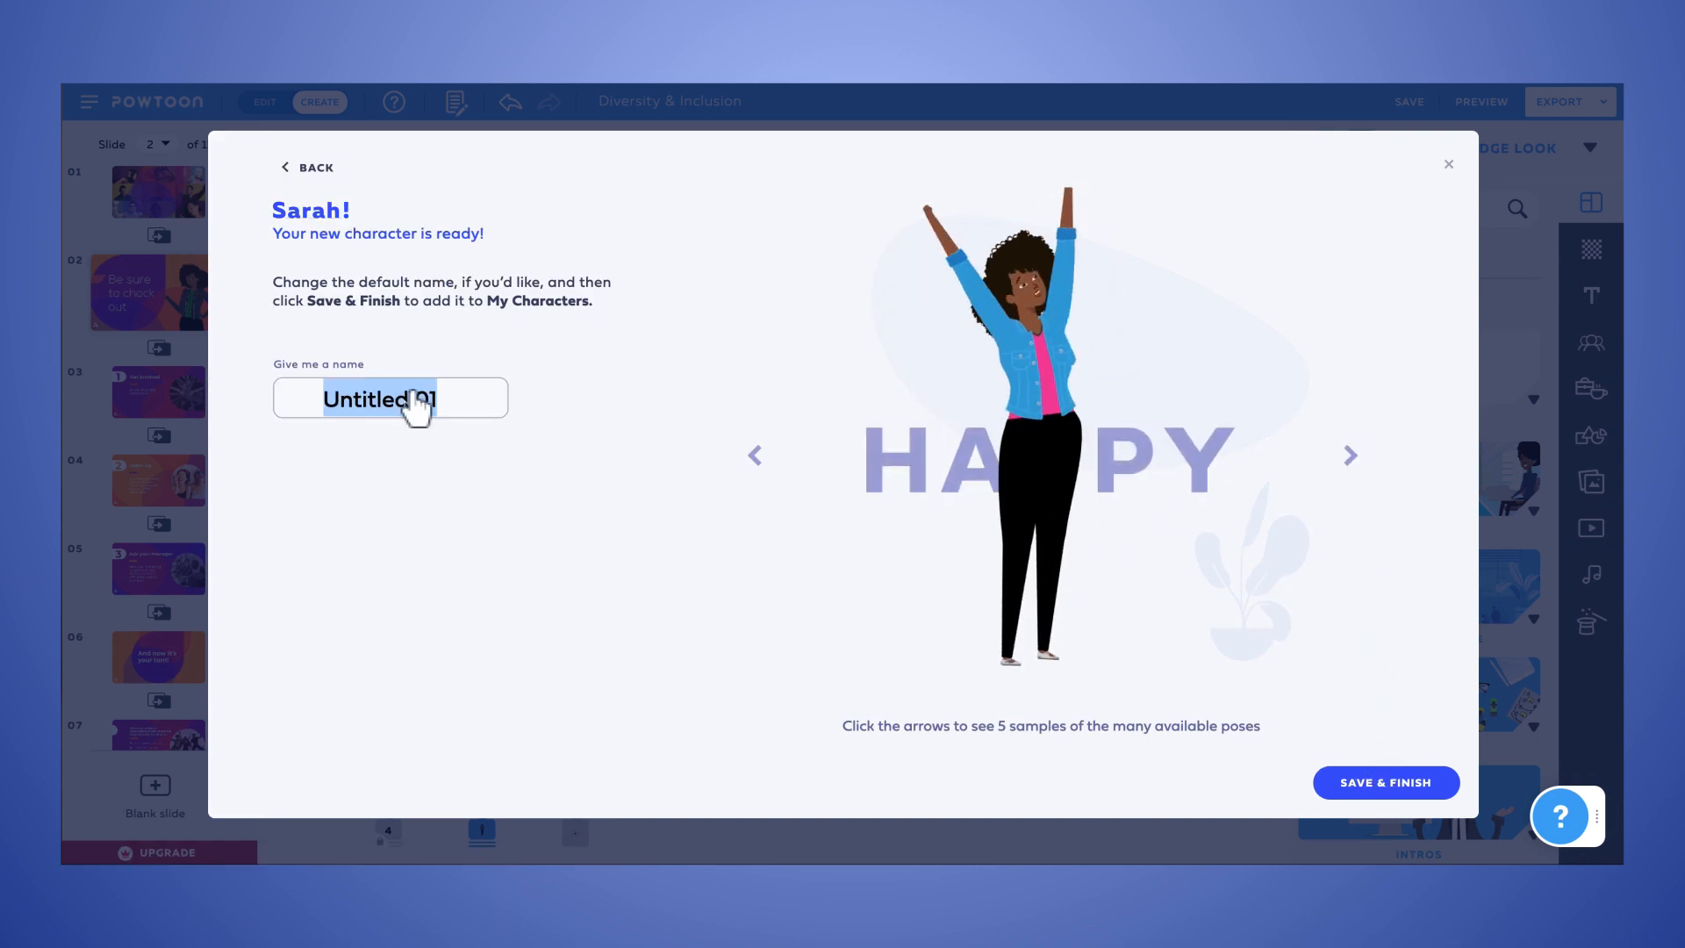
left_click(1384, 781)
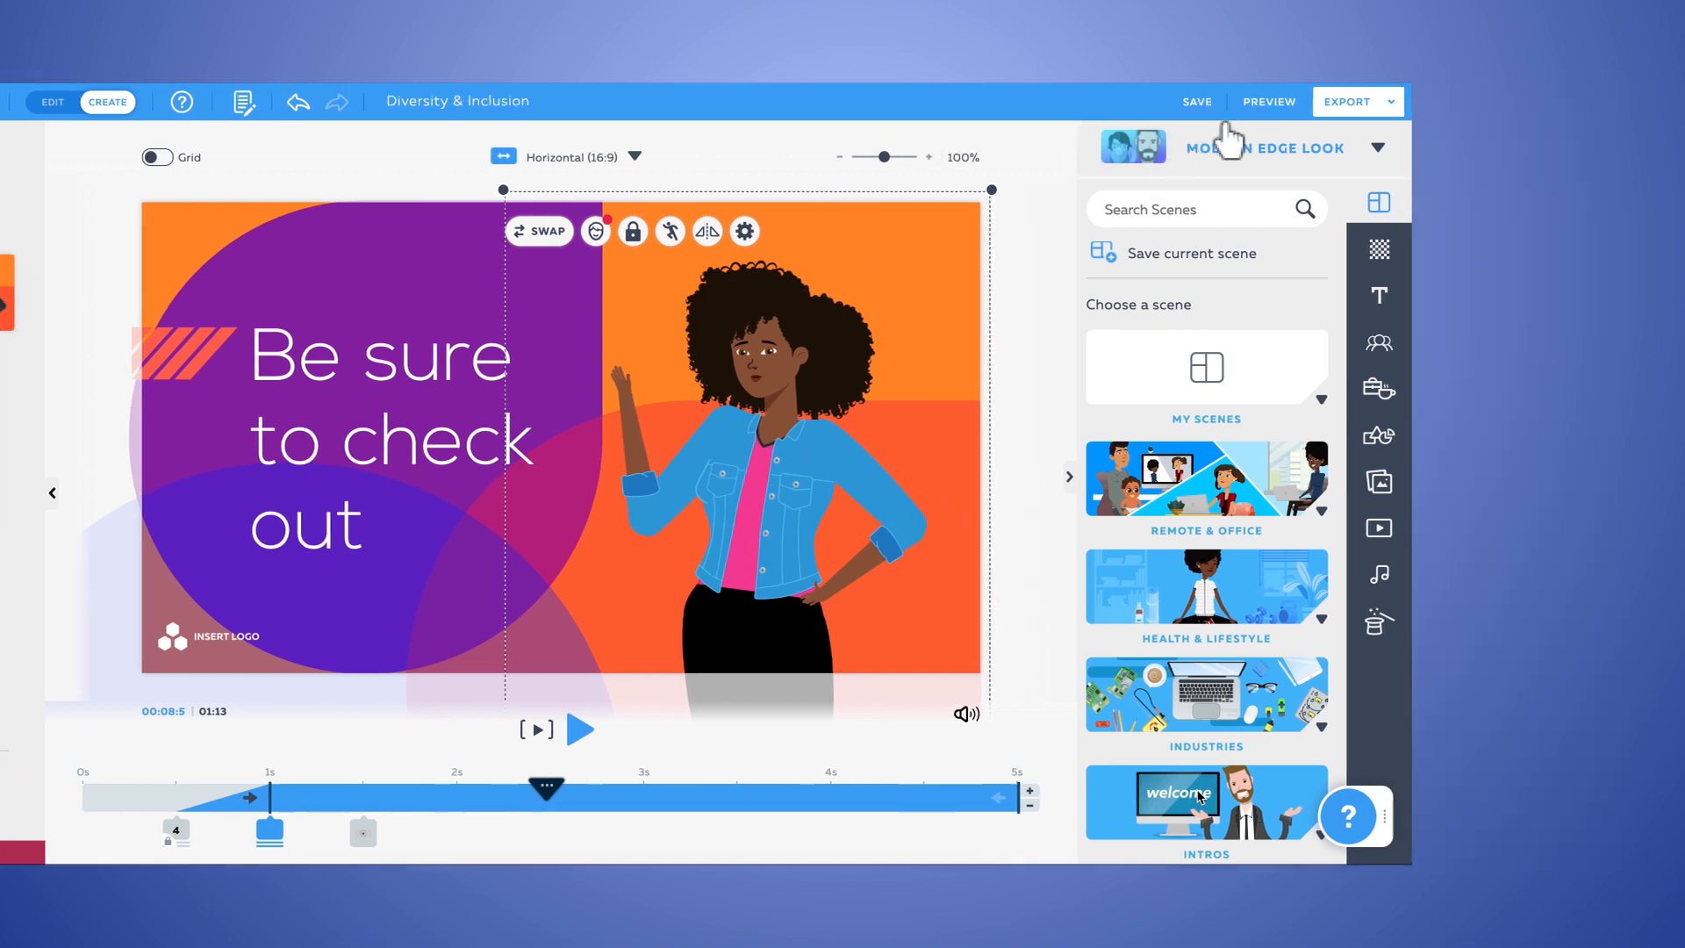
left_click(1343, 102)
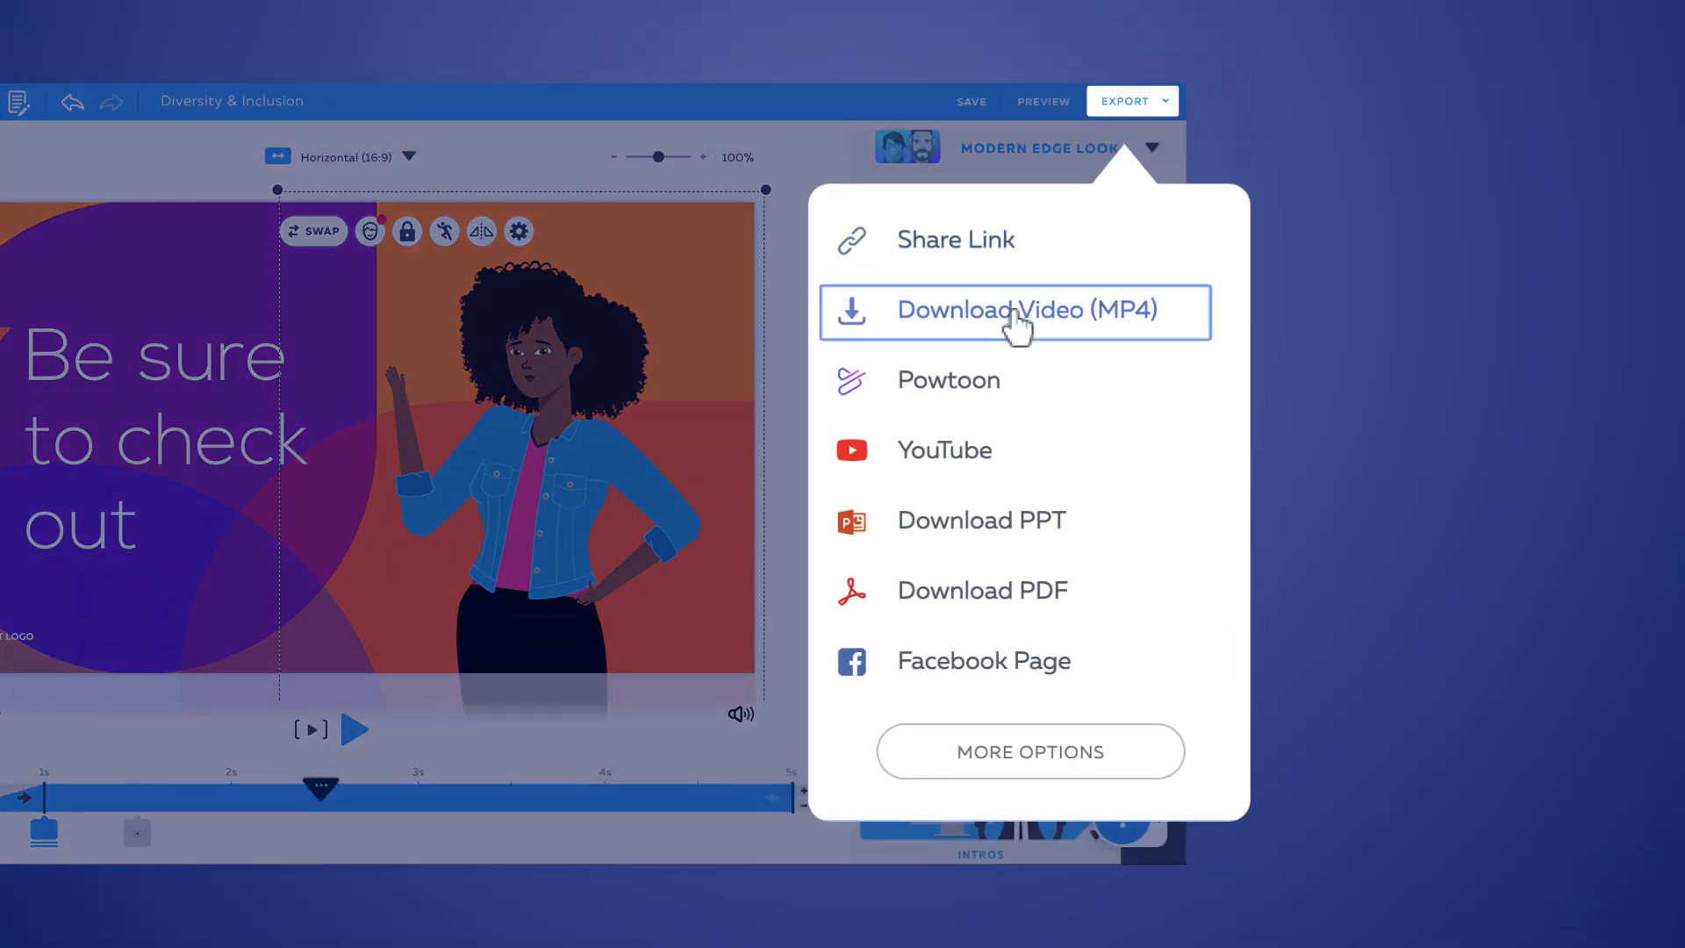